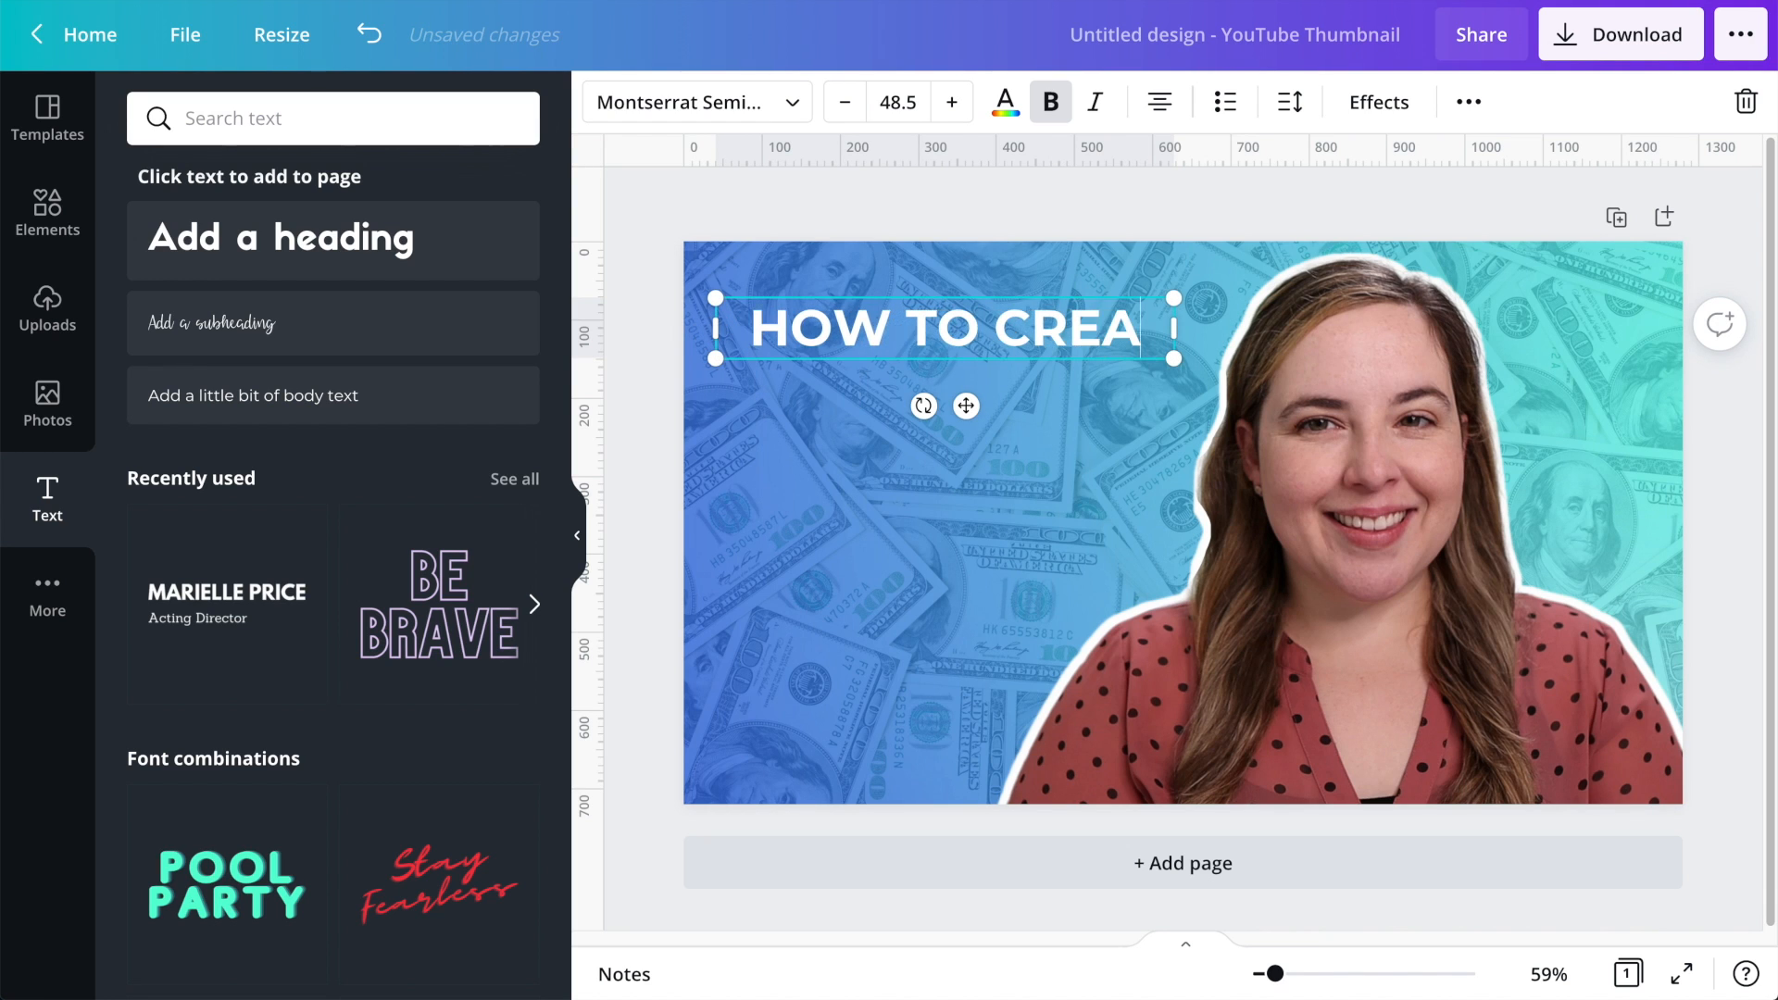
Step: Finish typing the heading 'HOW TO CREATE A WHITE OUTLINE IN CANVA' and resize its text box
{"action": "type", "text": "TE A W"}
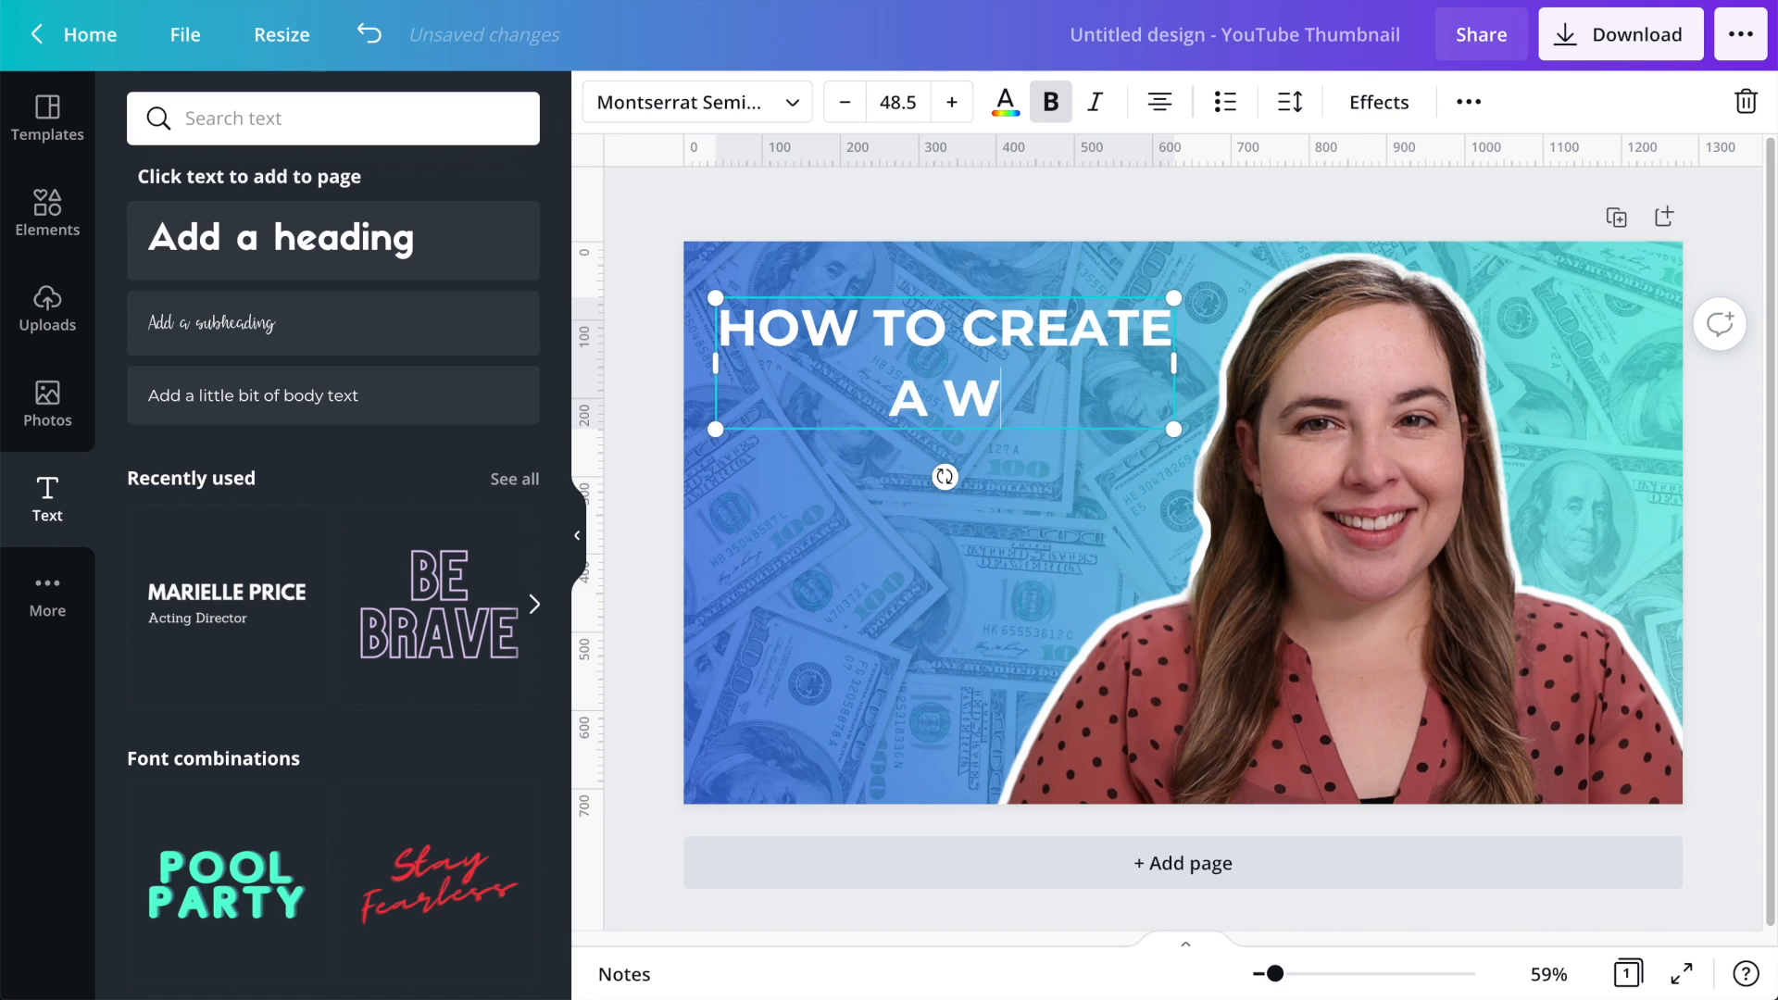
{"action": "type", "text": "HITE OUTLINE IN C"}
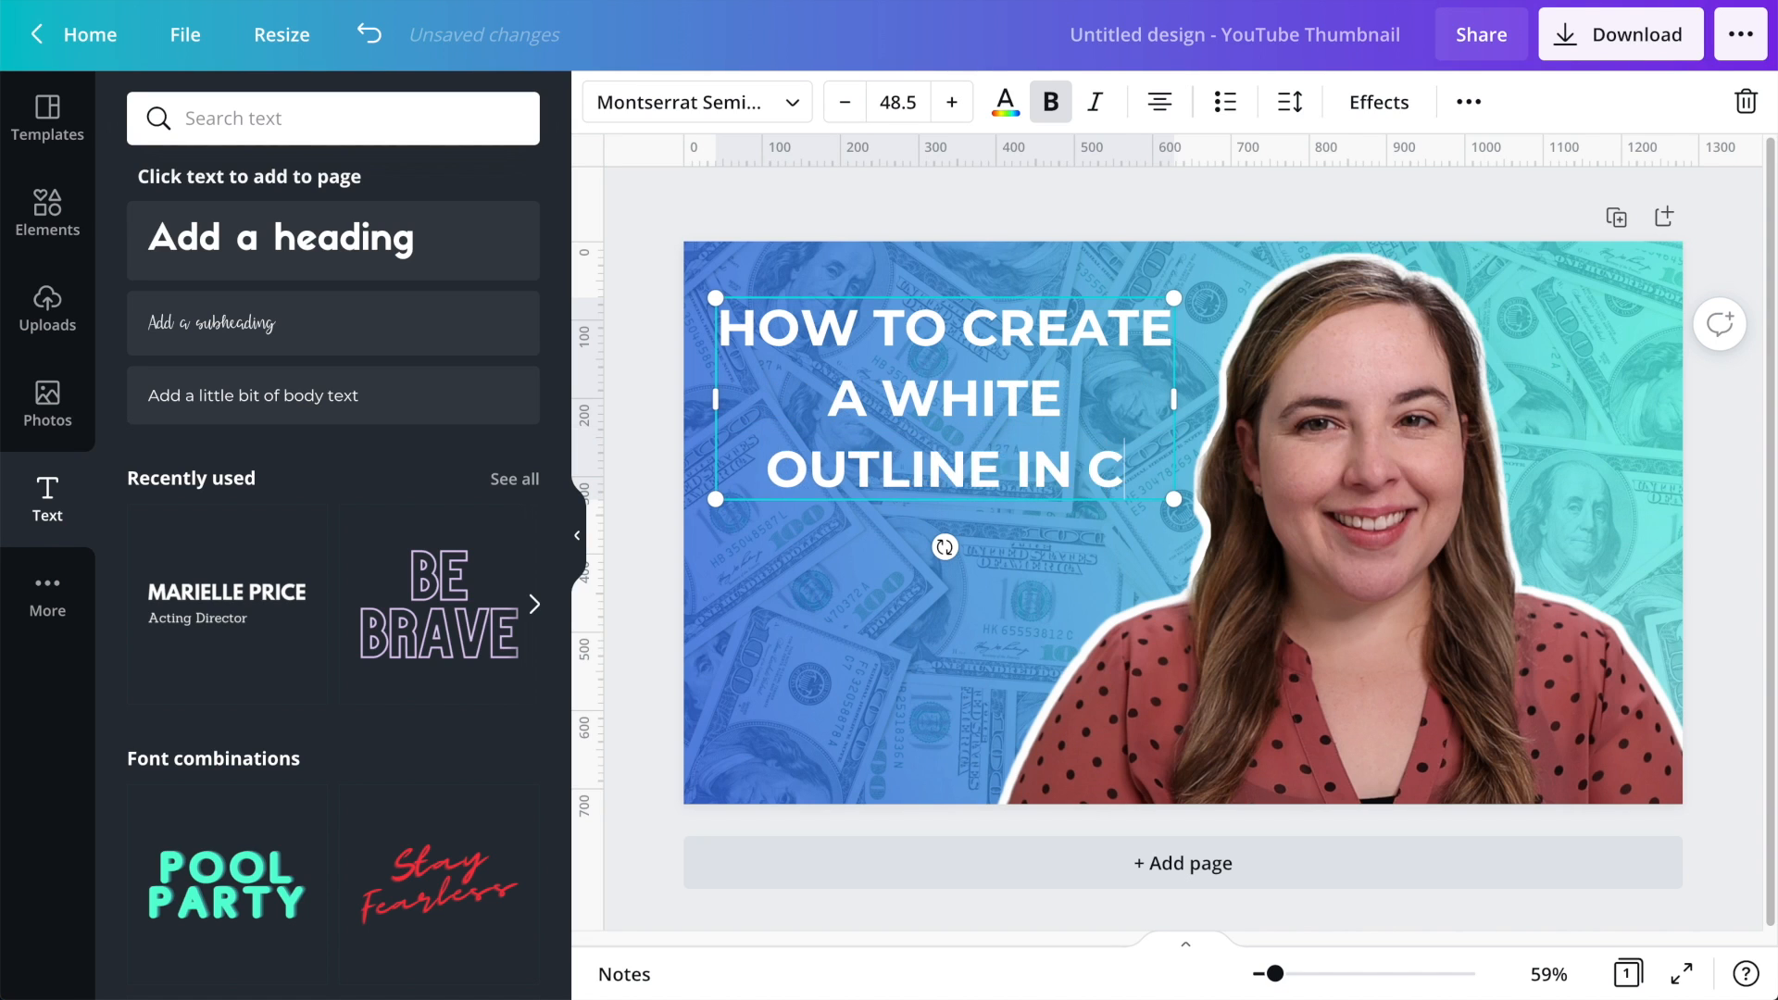
{"action": "type", "text": "ANVA"}
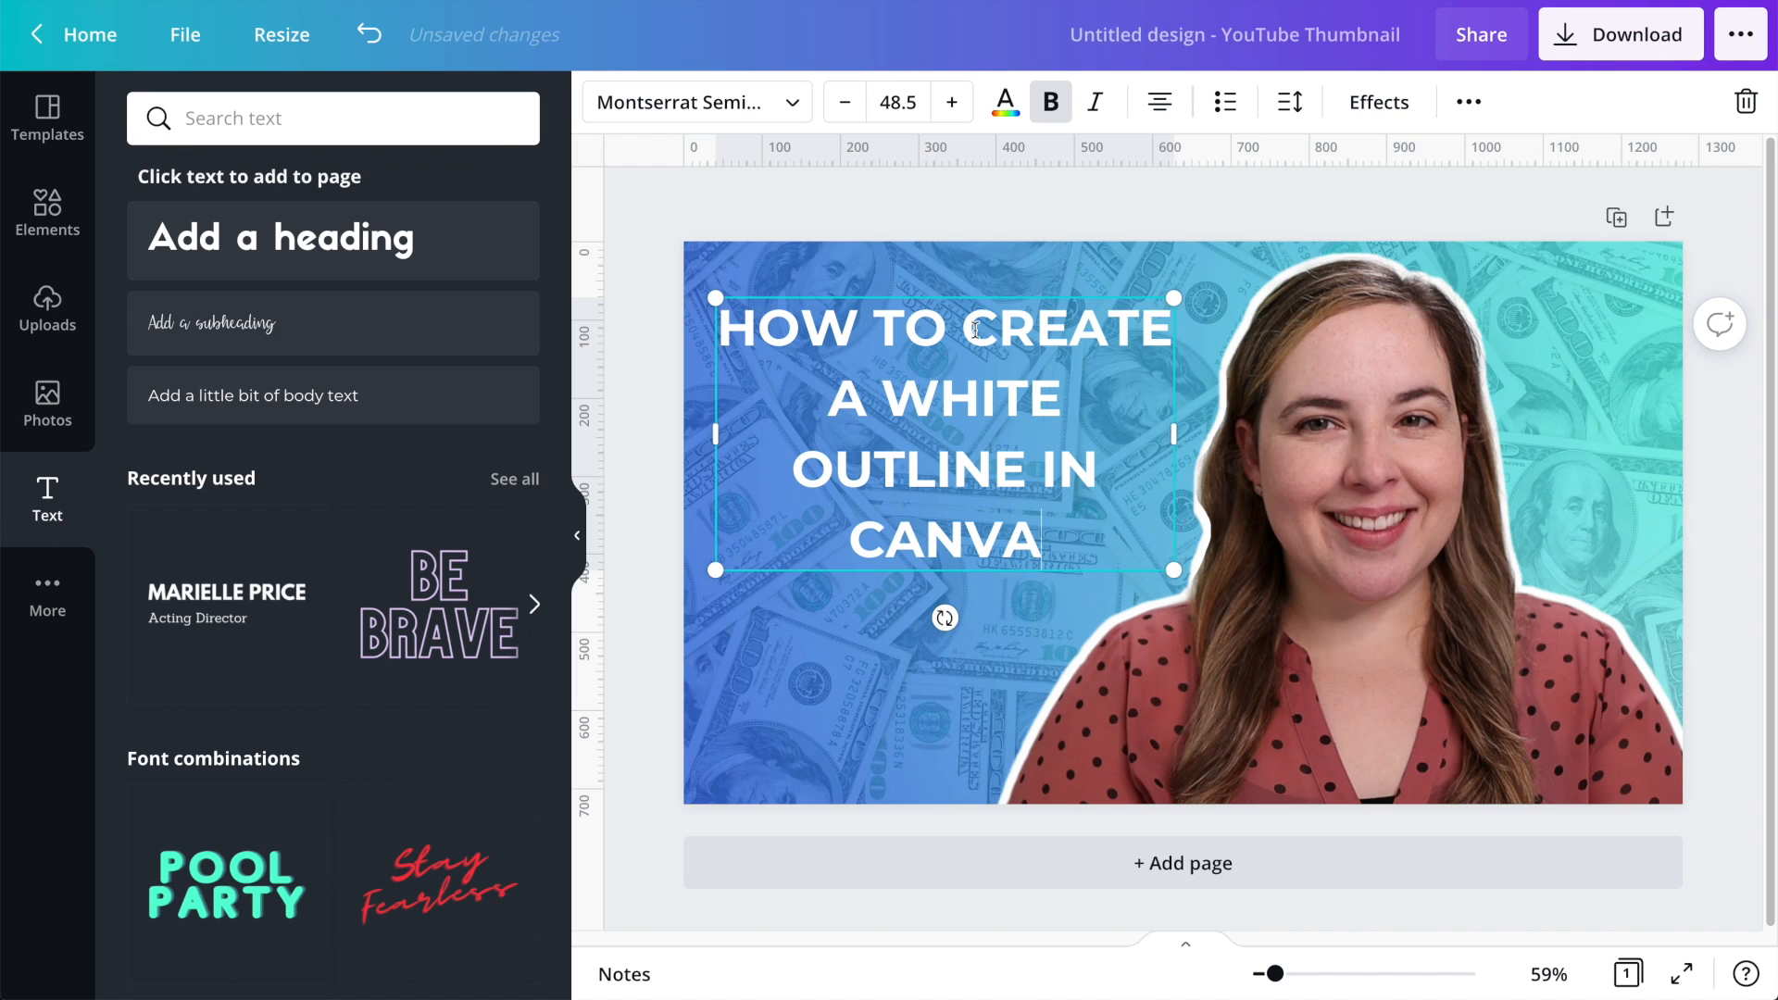
{"action": "left_click_drag", "start_coordinate": [1175, 434], "coordinate": [1198, 433]}
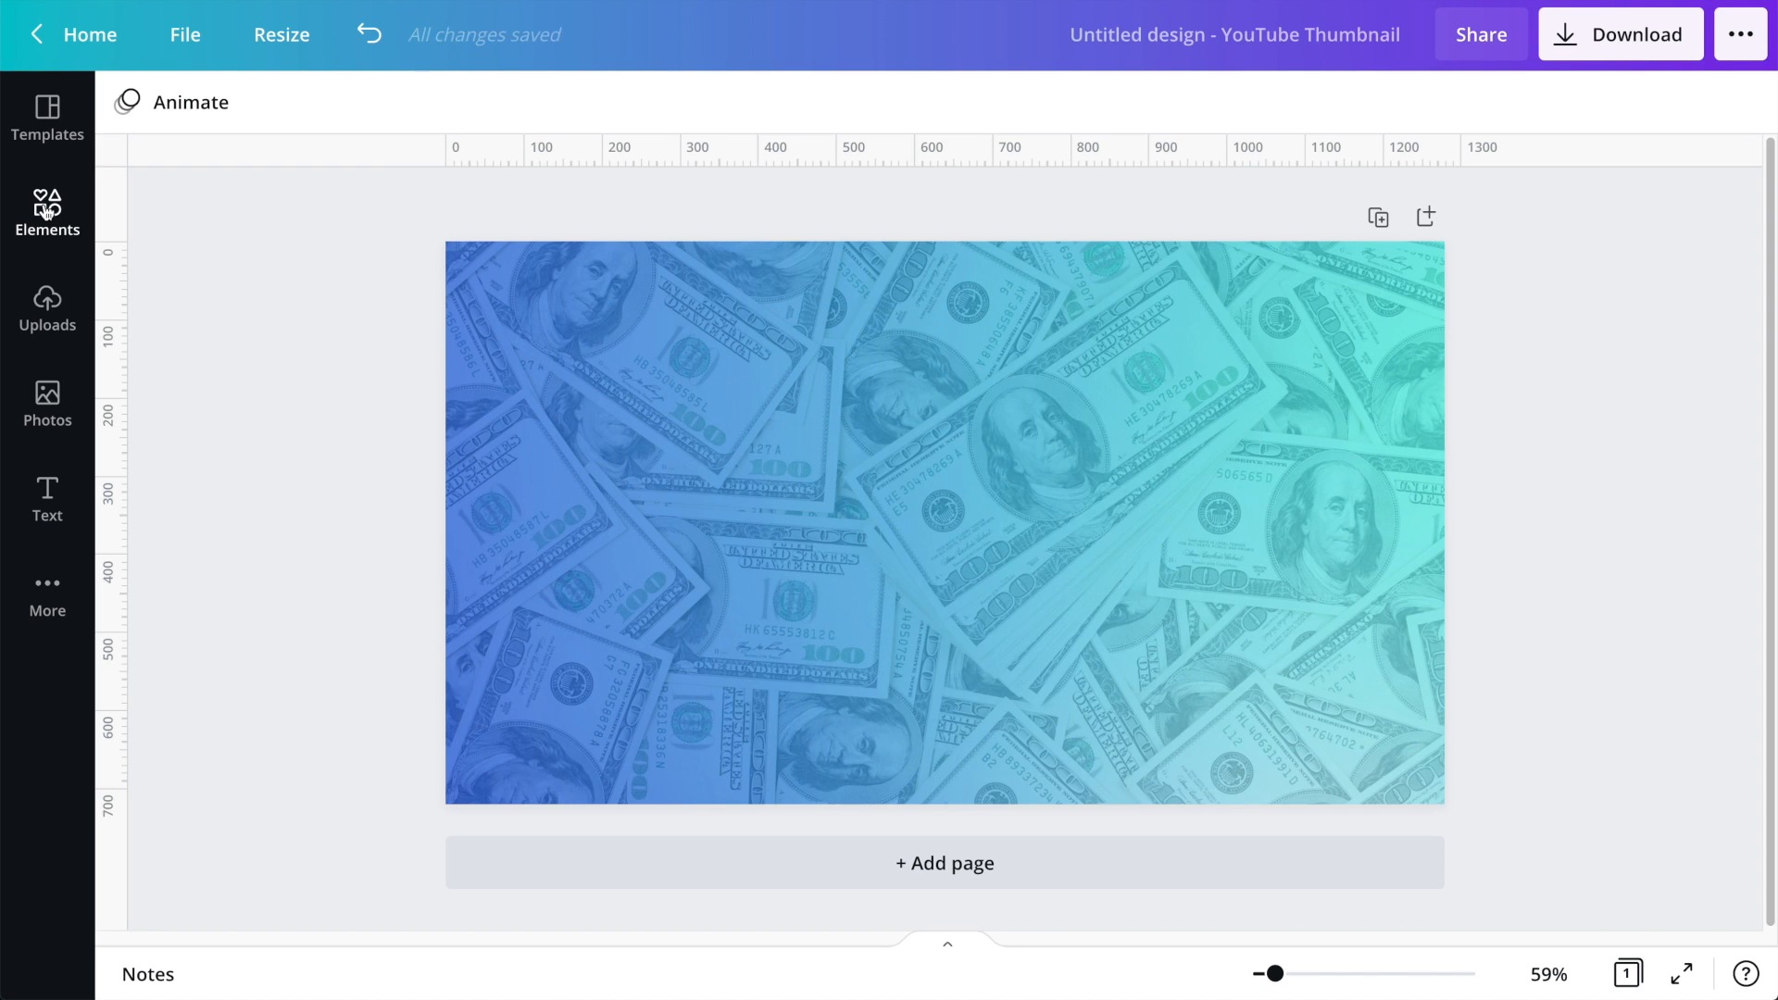
Step: Add the woman's photo from Uploads to the page and select it on the canvas
{"action": "left_click", "coordinate": [47, 309]}
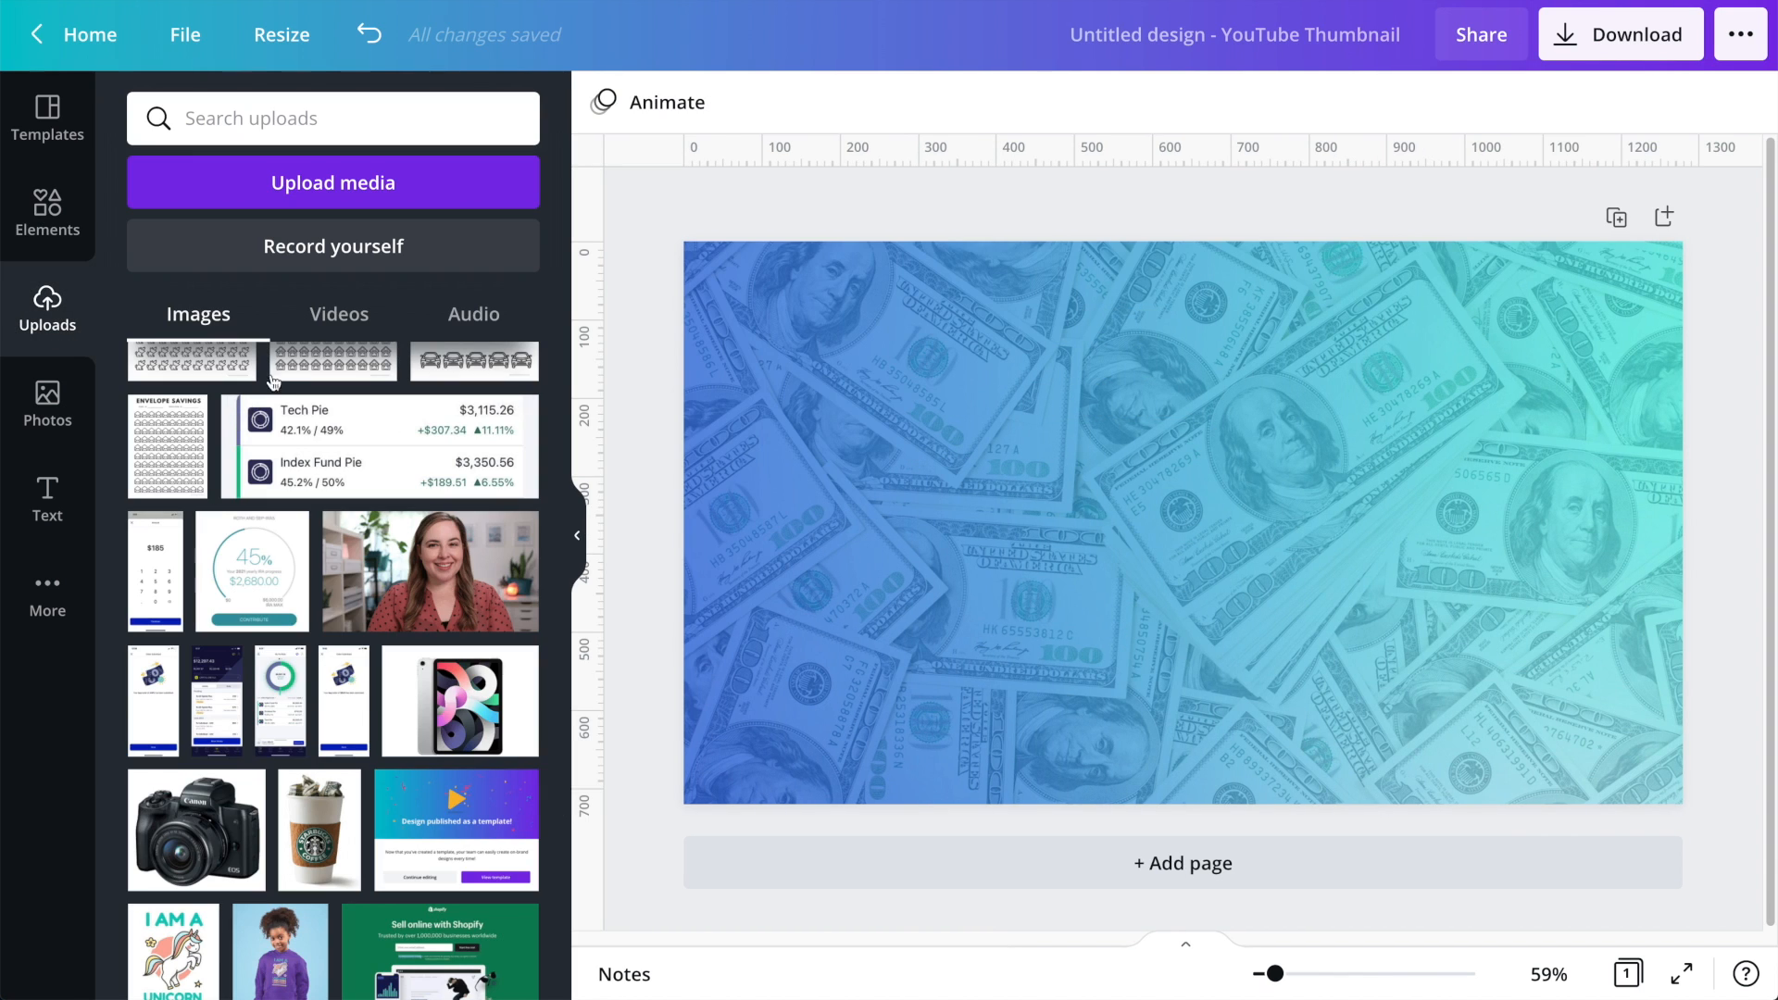
{"action": "left_click", "coordinate": [429, 571]}
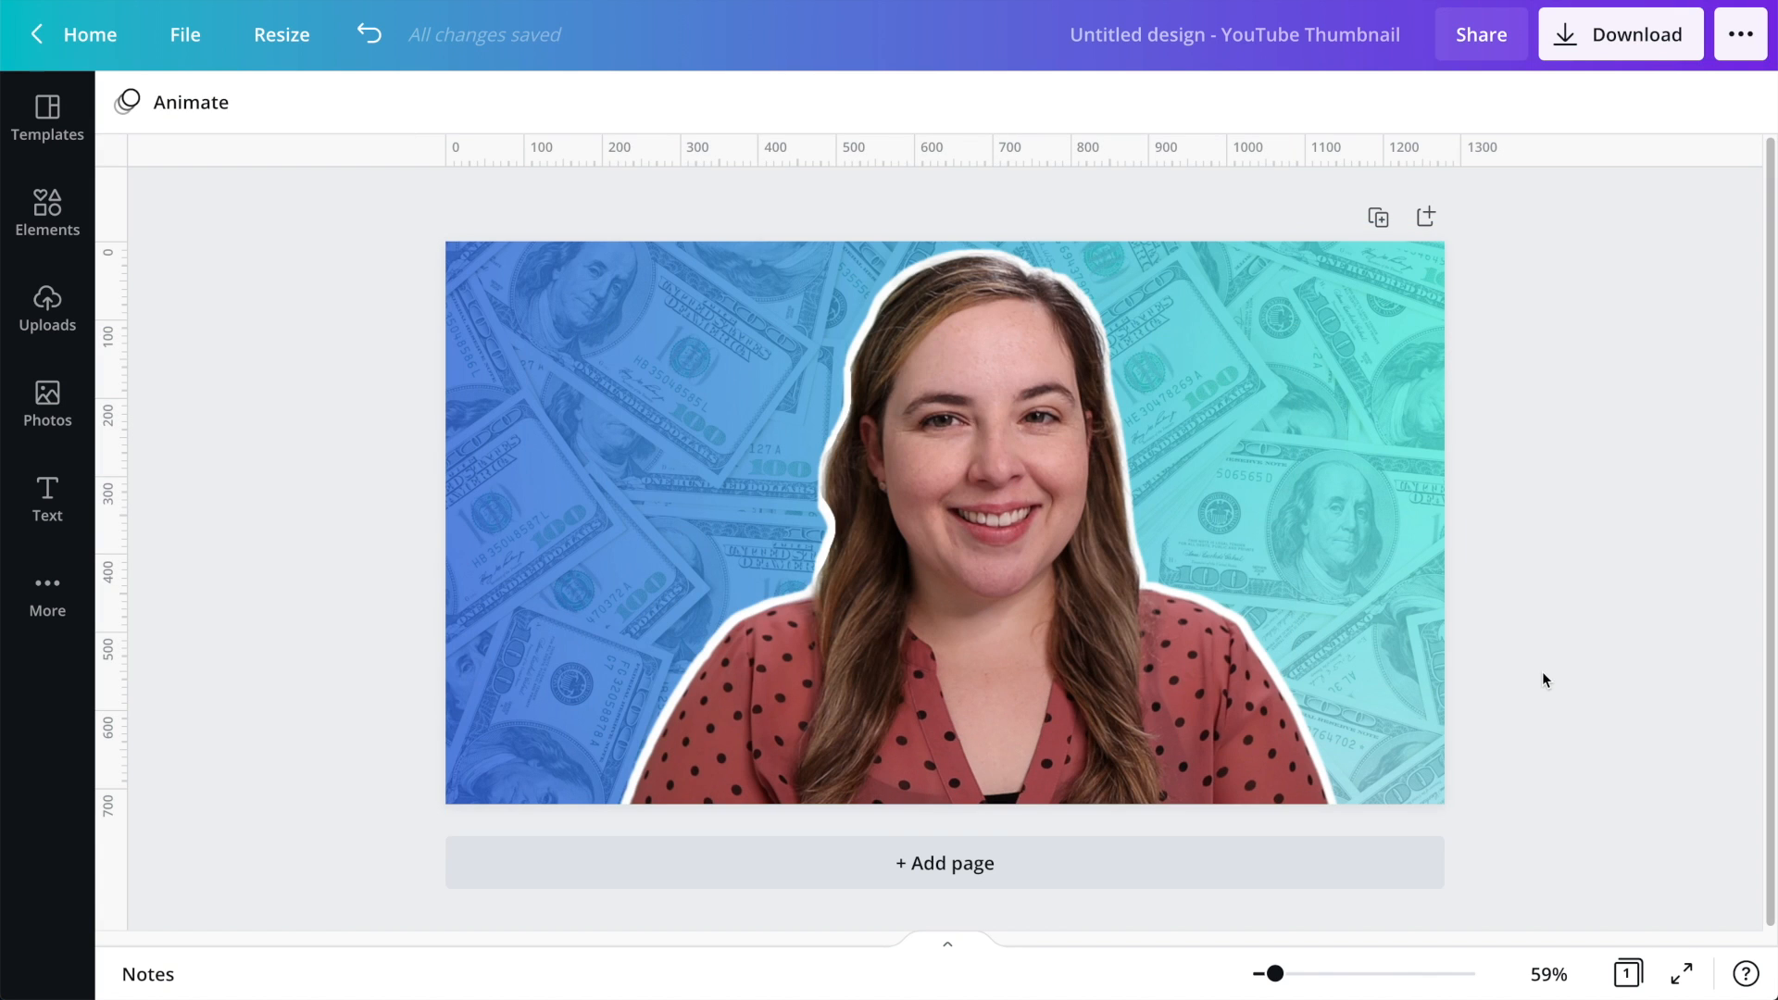
{"action": "left_click", "coordinate": [944, 521]}
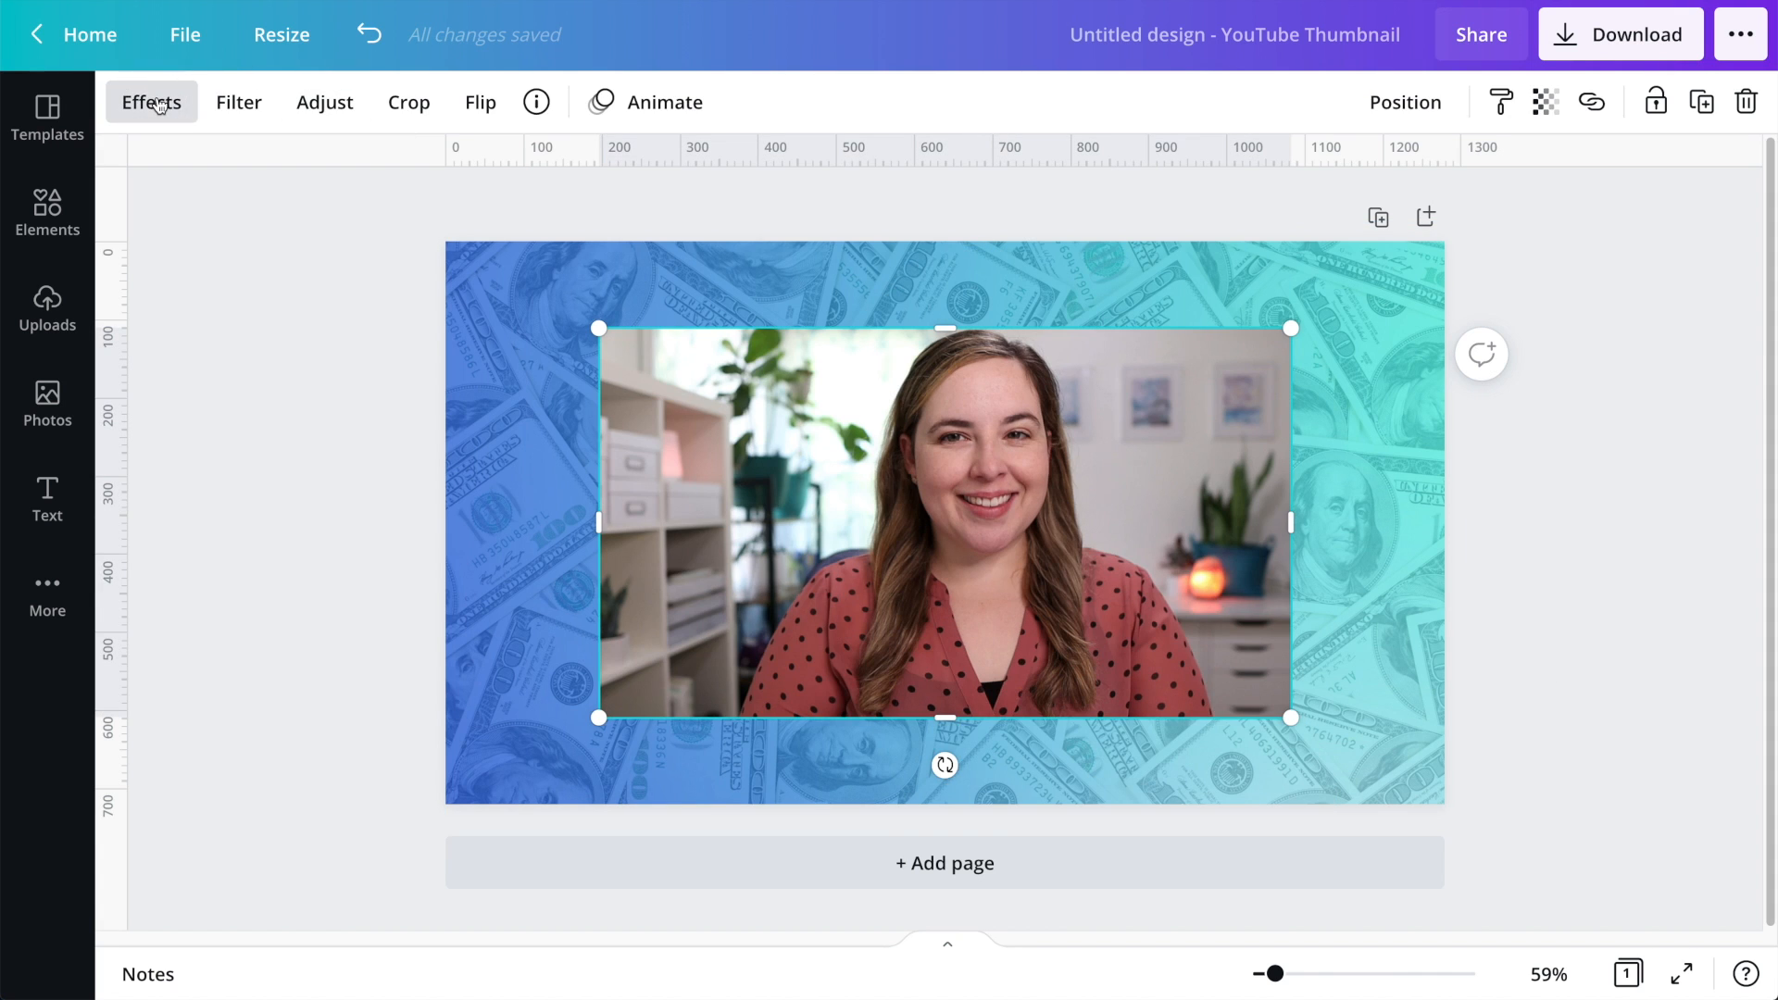
Step: Run Background Remover from Effects on the selected woman's photo
{"action": "left_click", "coordinate": [151, 102]}
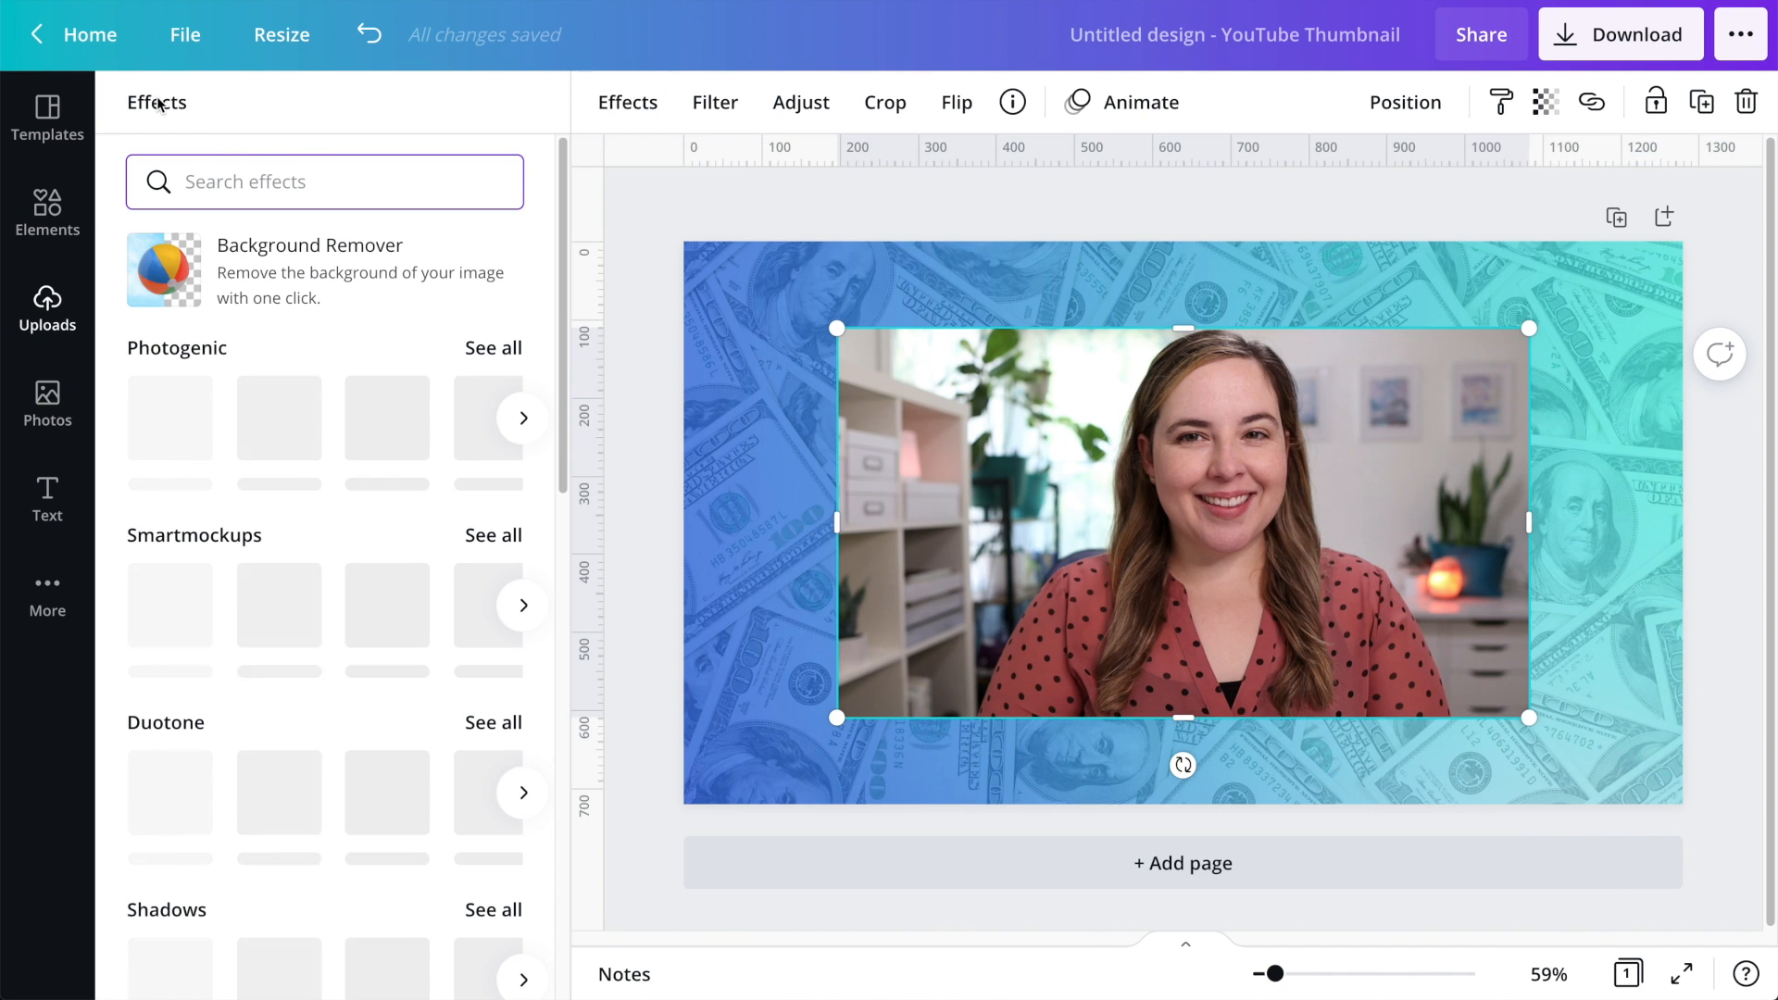
{"action": "left_click", "coordinate": [309, 269]}
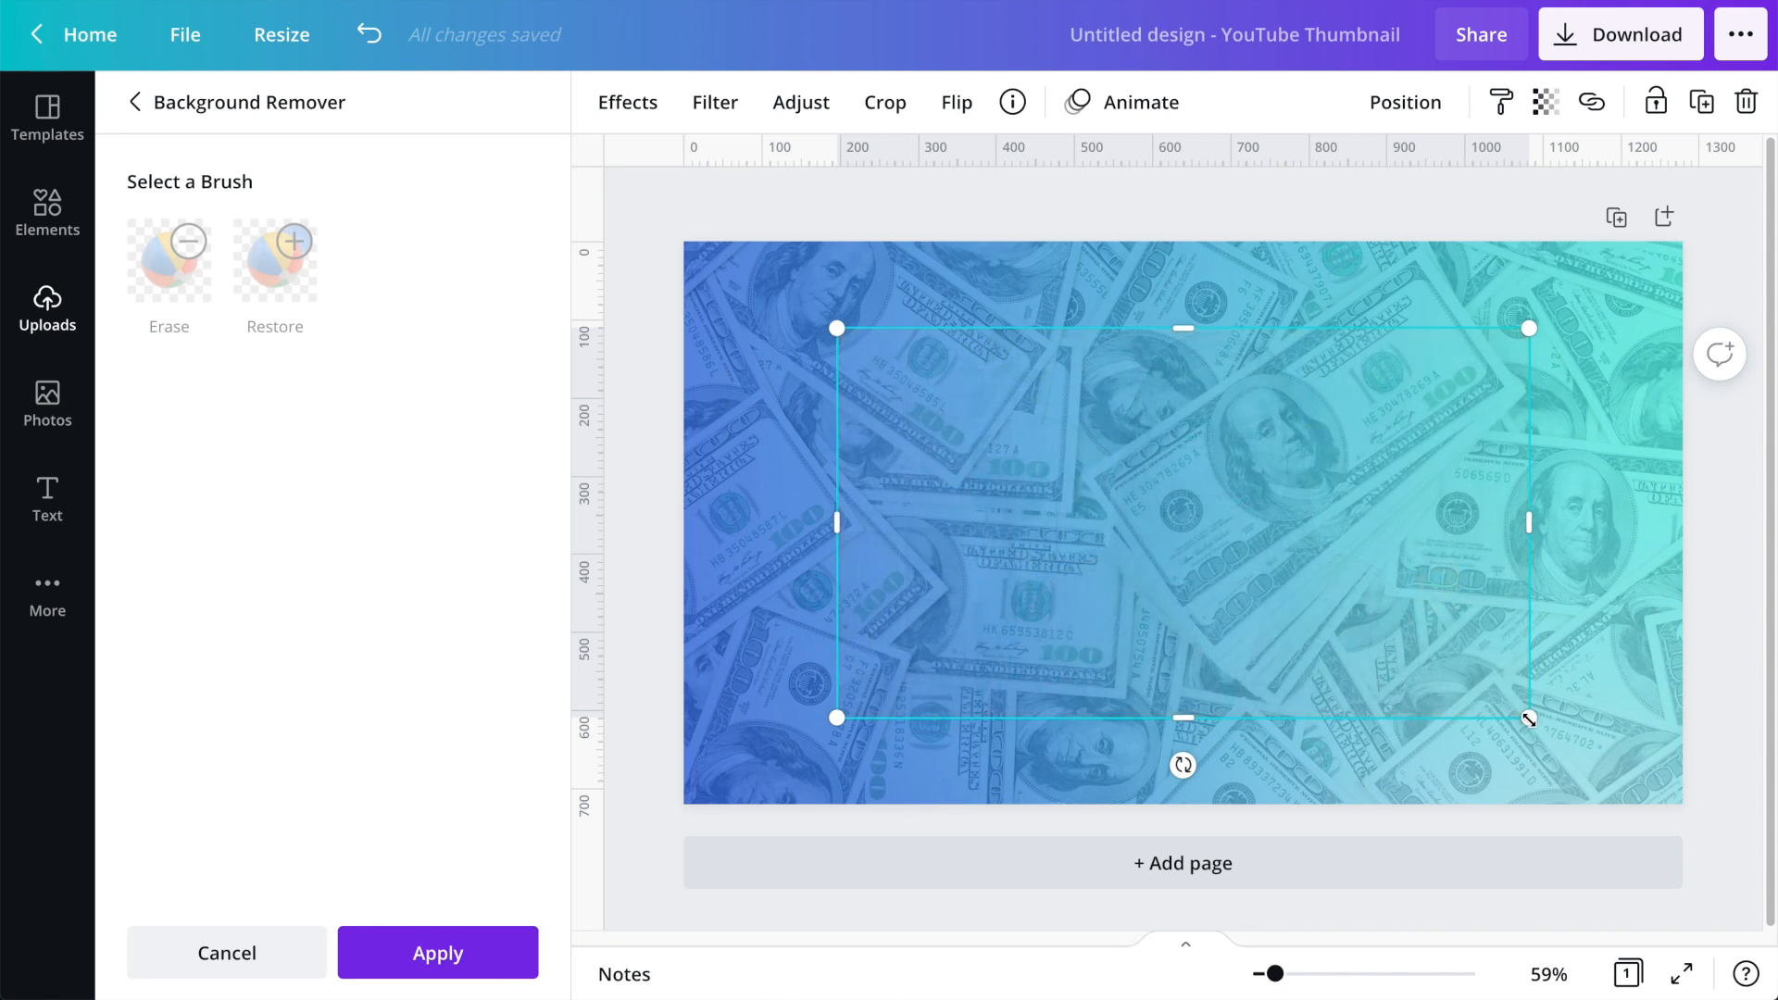
Step: Touch up the cutout edges with the Erase brush at size 11 and confirm with Done
{"action": "left_click_drag", "start_coordinate": [1529, 718], "coordinate": [1658, 844]}
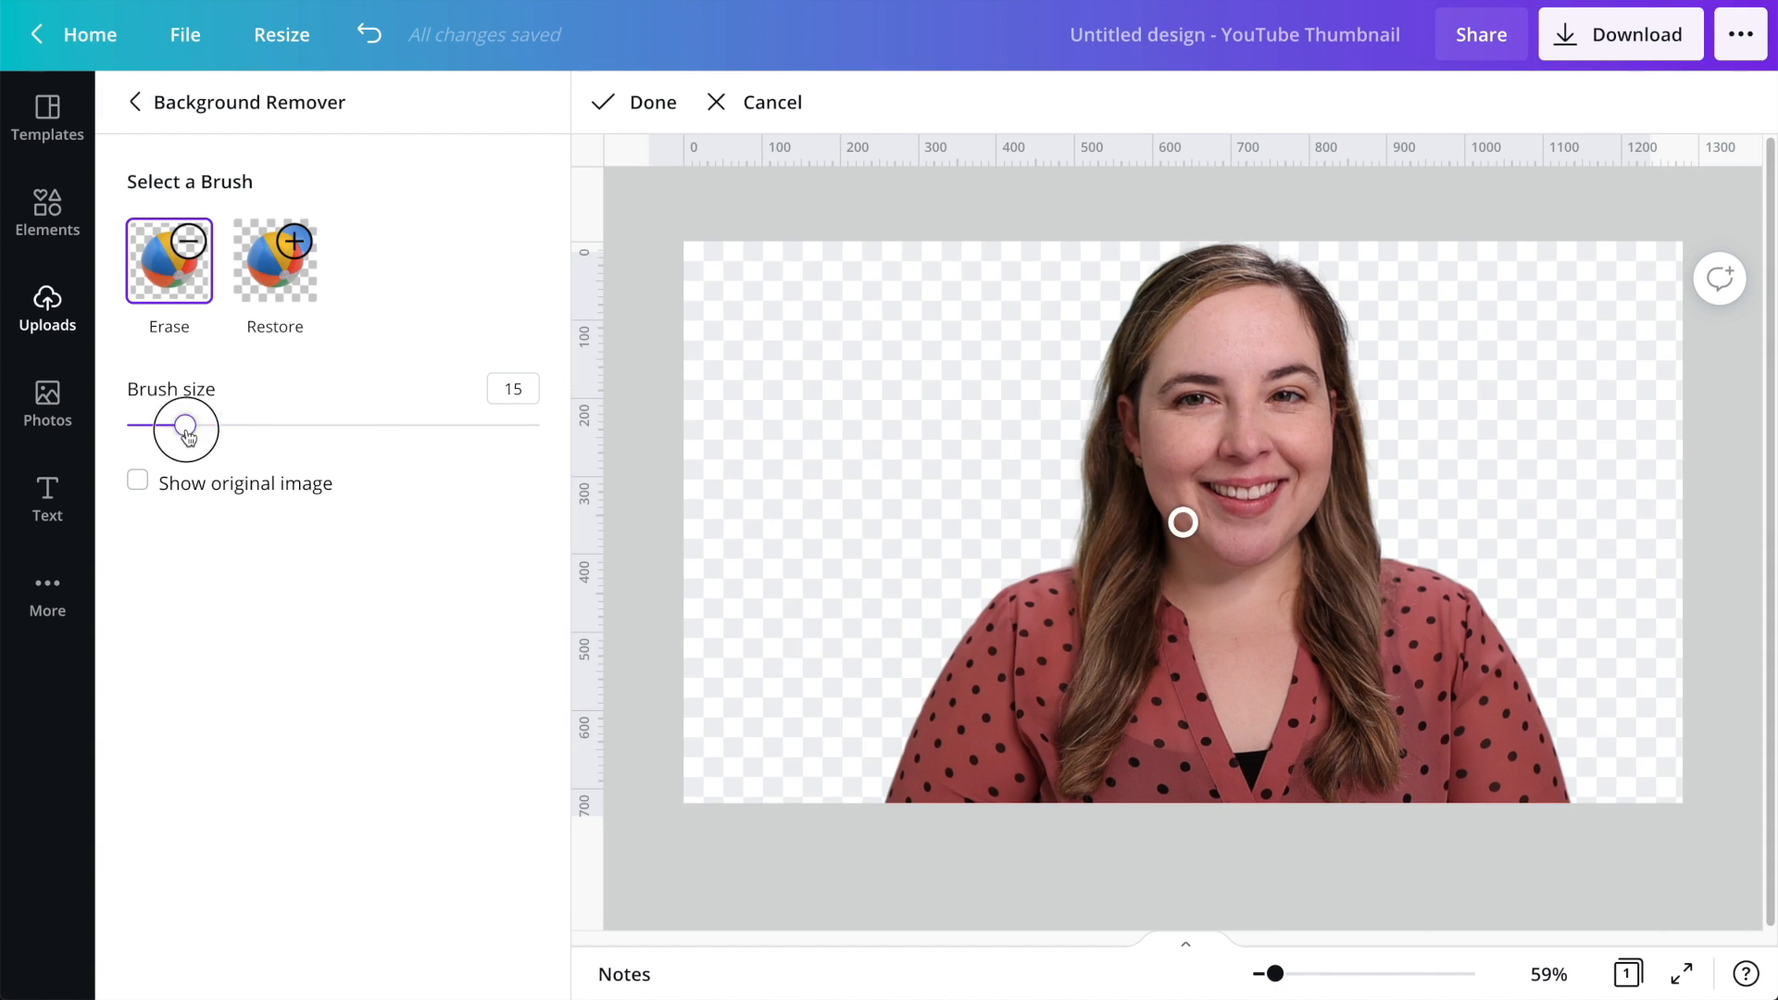
{"action": "left_click_drag", "start_coordinate": [187, 431], "coordinate": [166, 425]}
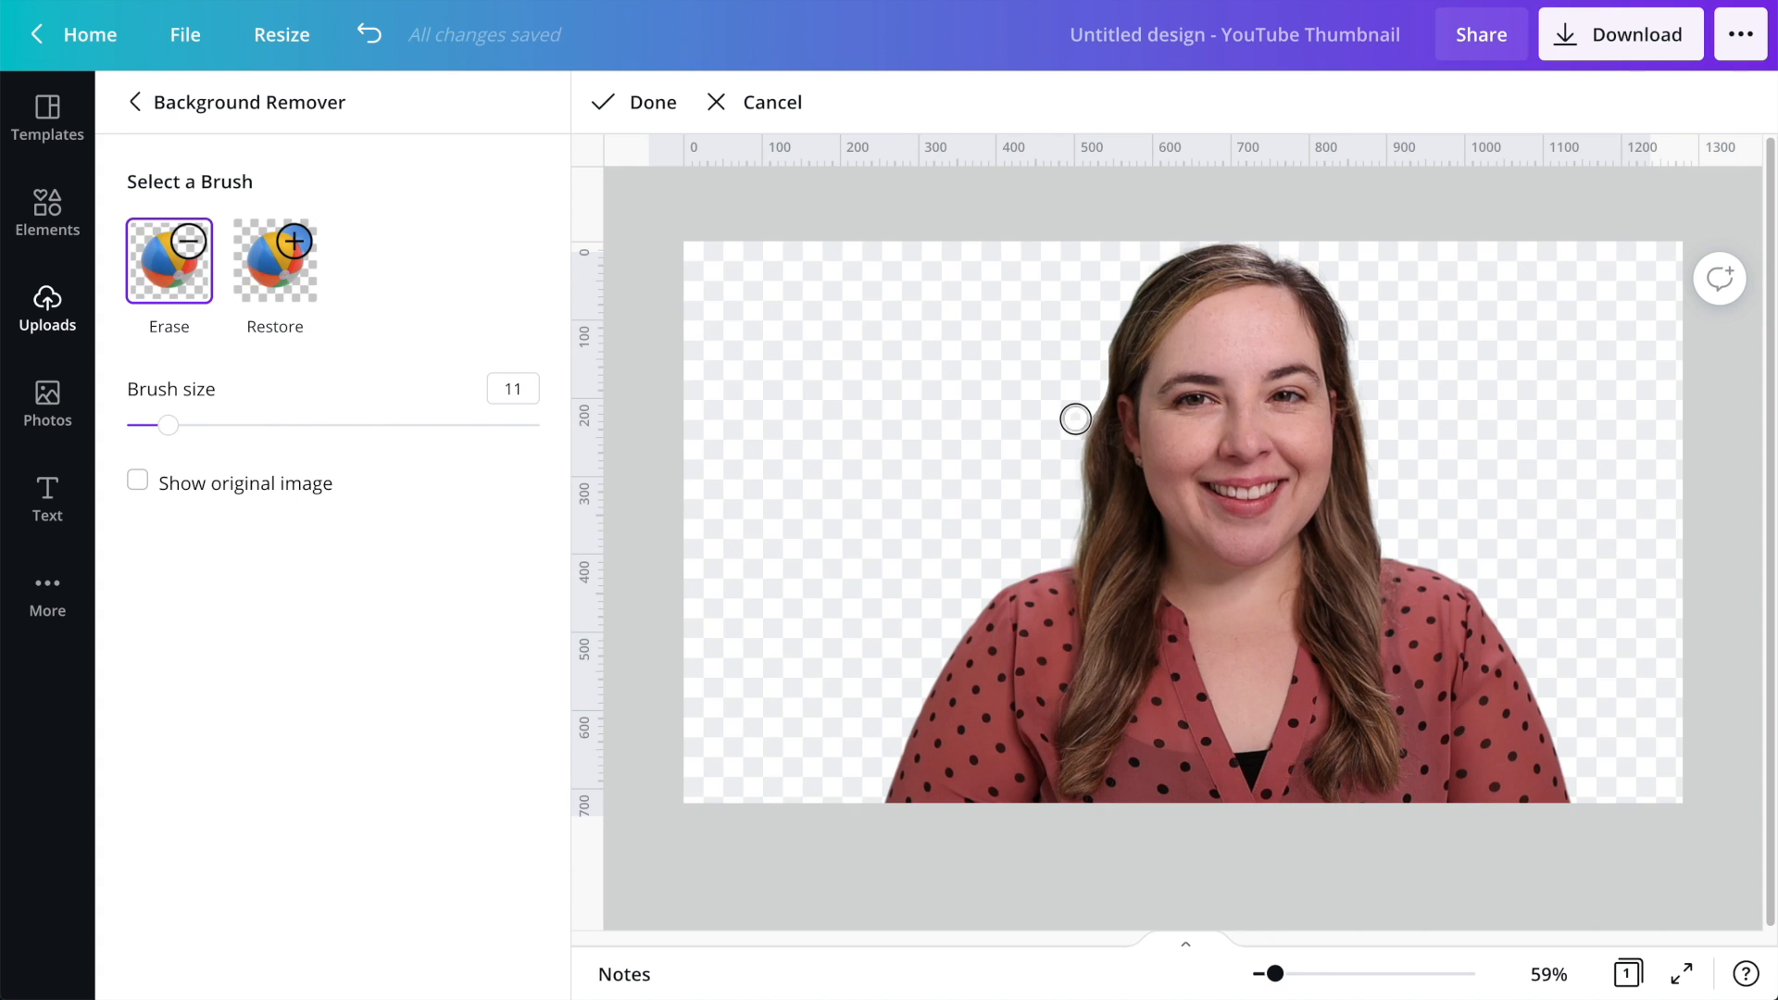
{"action": "mouse_move", "coordinate": [1067, 478]}
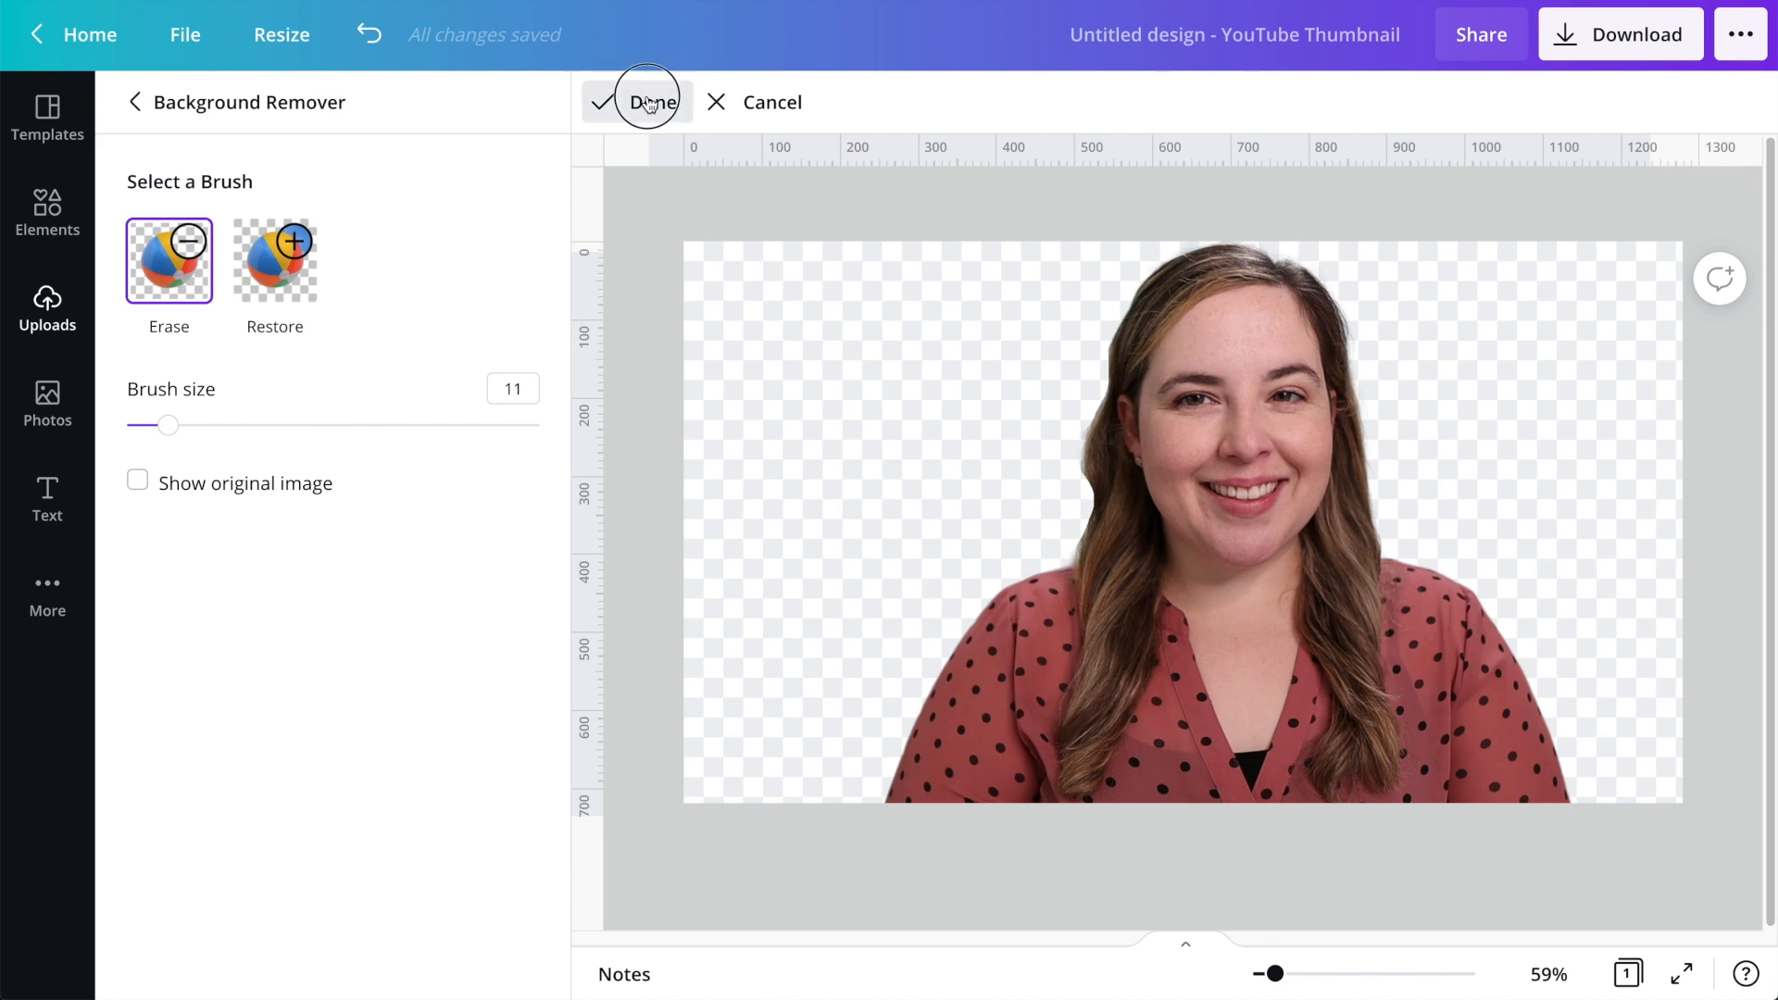
{"action": "left_click", "coordinate": [647, 101]}
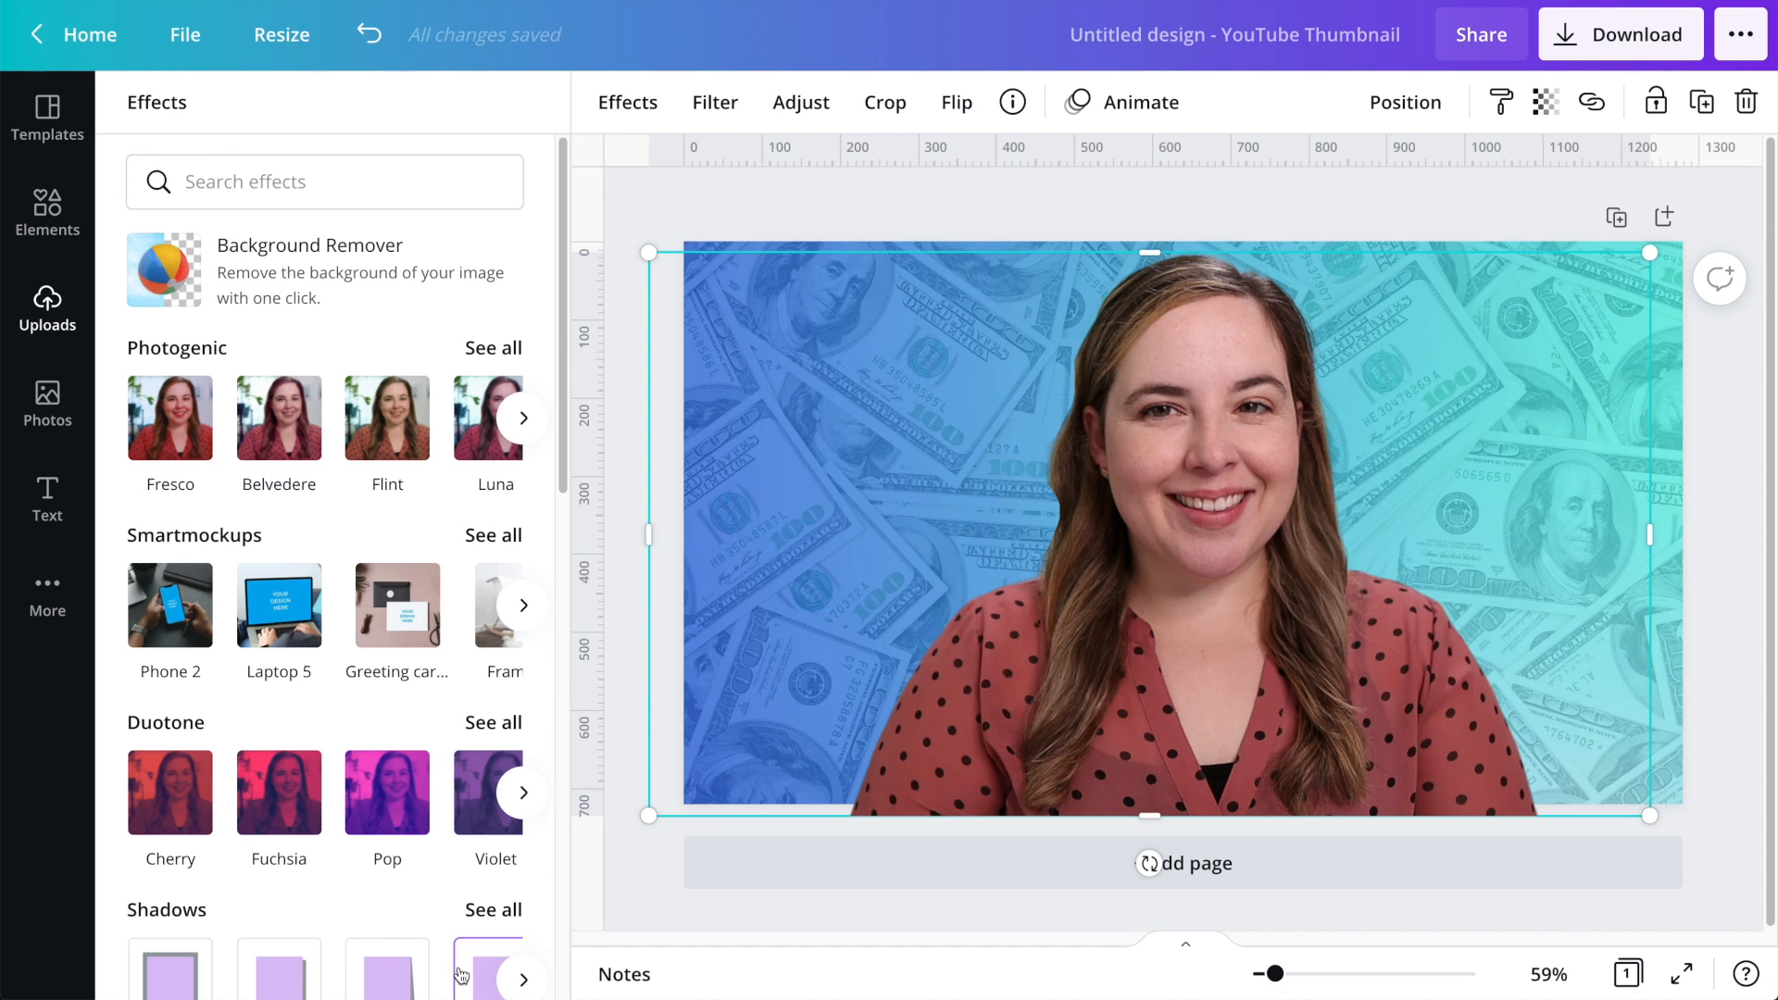
Step: Add a Glow shadow to the cutout and show its size, transparency and blur settings
{"action": "scroll", "scroll_direction": "down", "scroll_amount": 3}
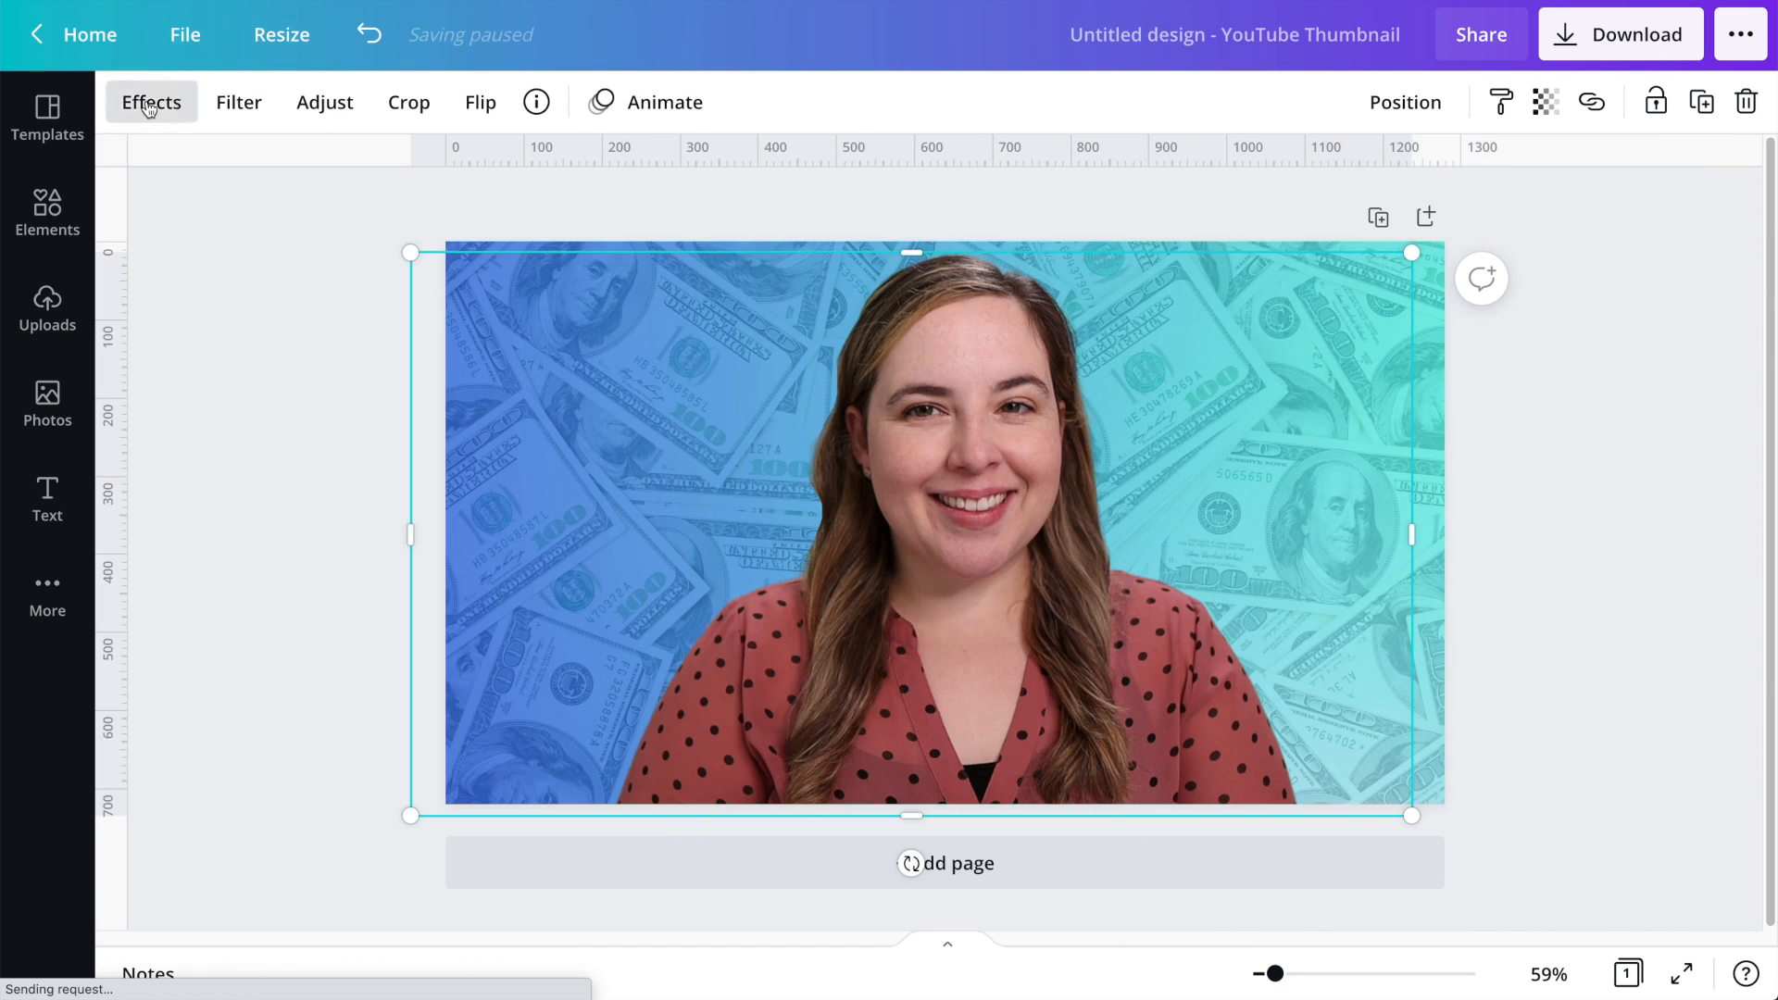
{"action": "left_click", "coordinate": [151, 102]}
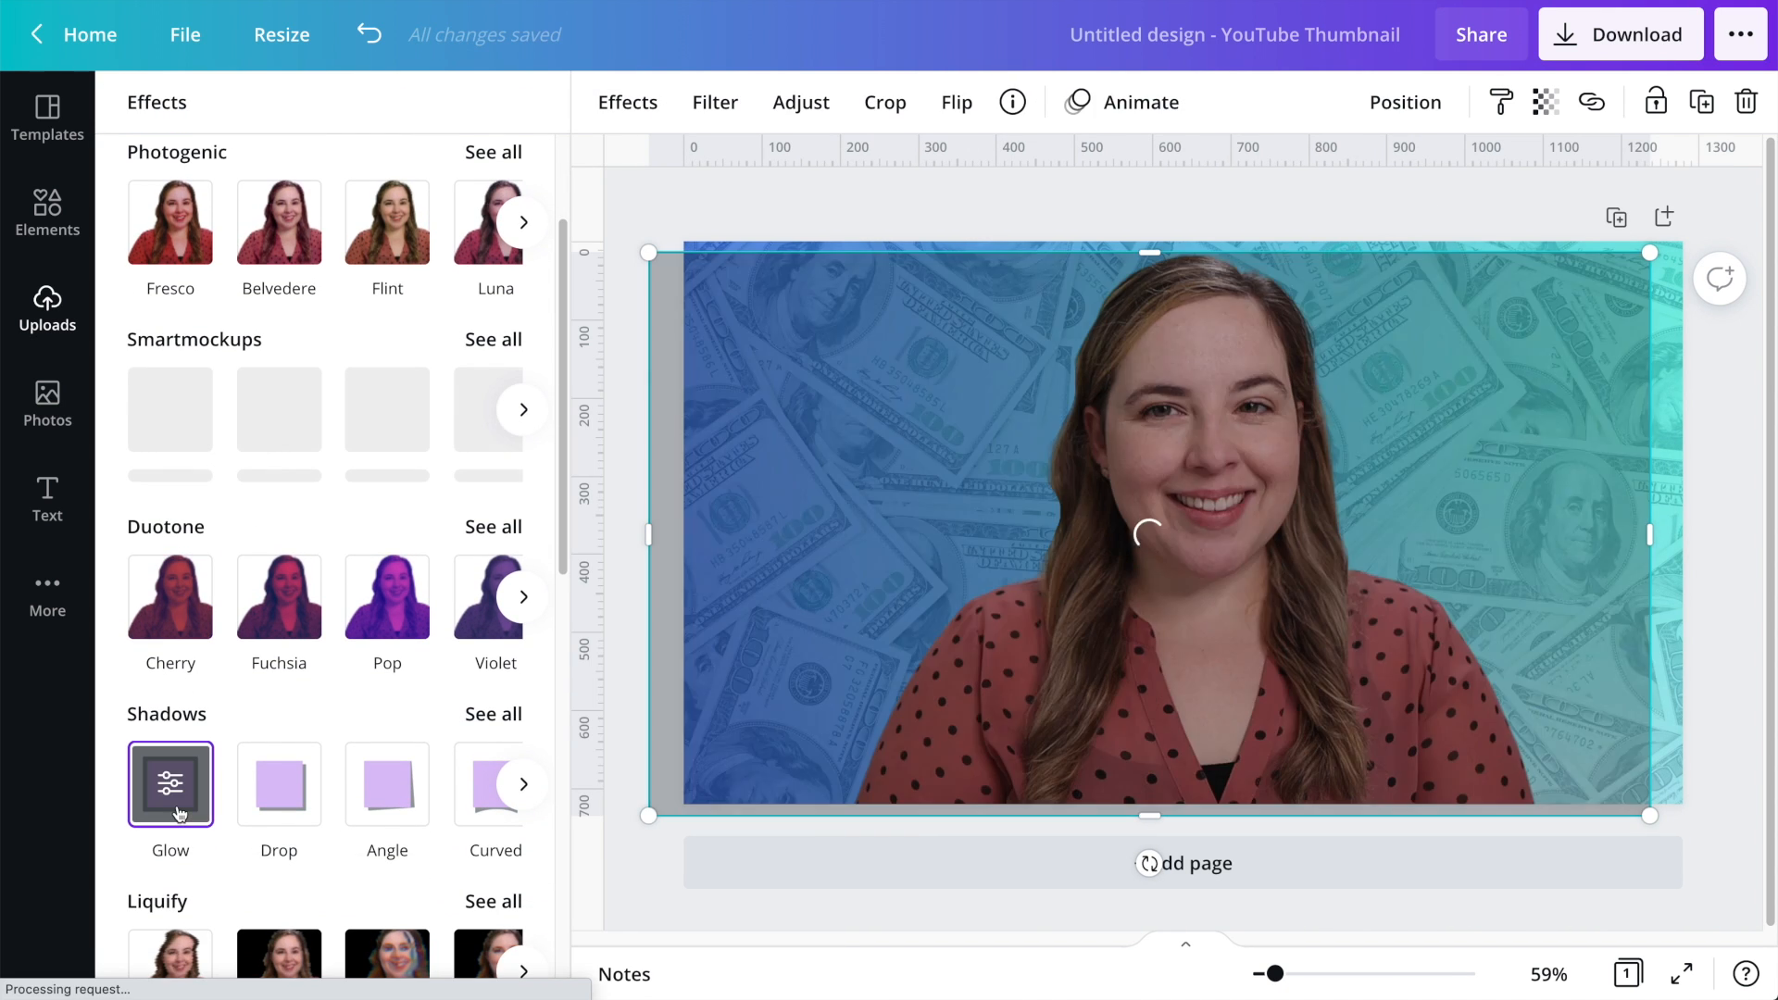
{"action": "left_click", "coordinate": [170, 784]}
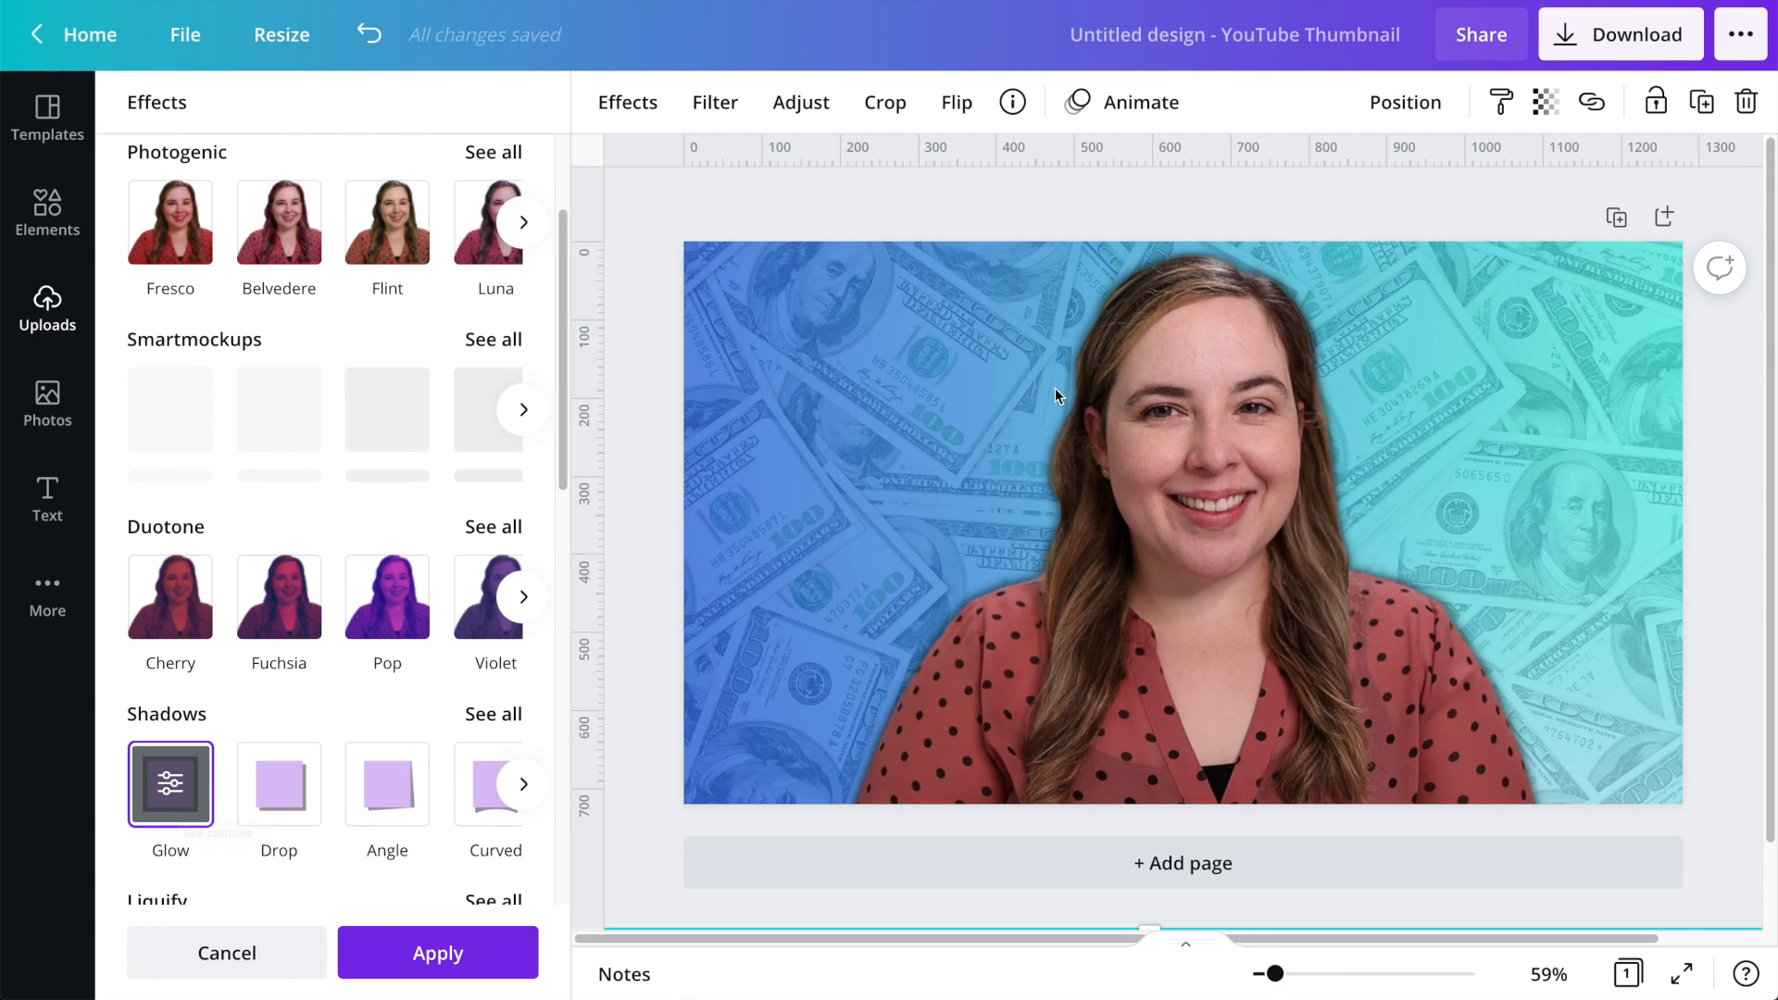
{"action": "mouse_move", "coordinate": [1062, 411]}
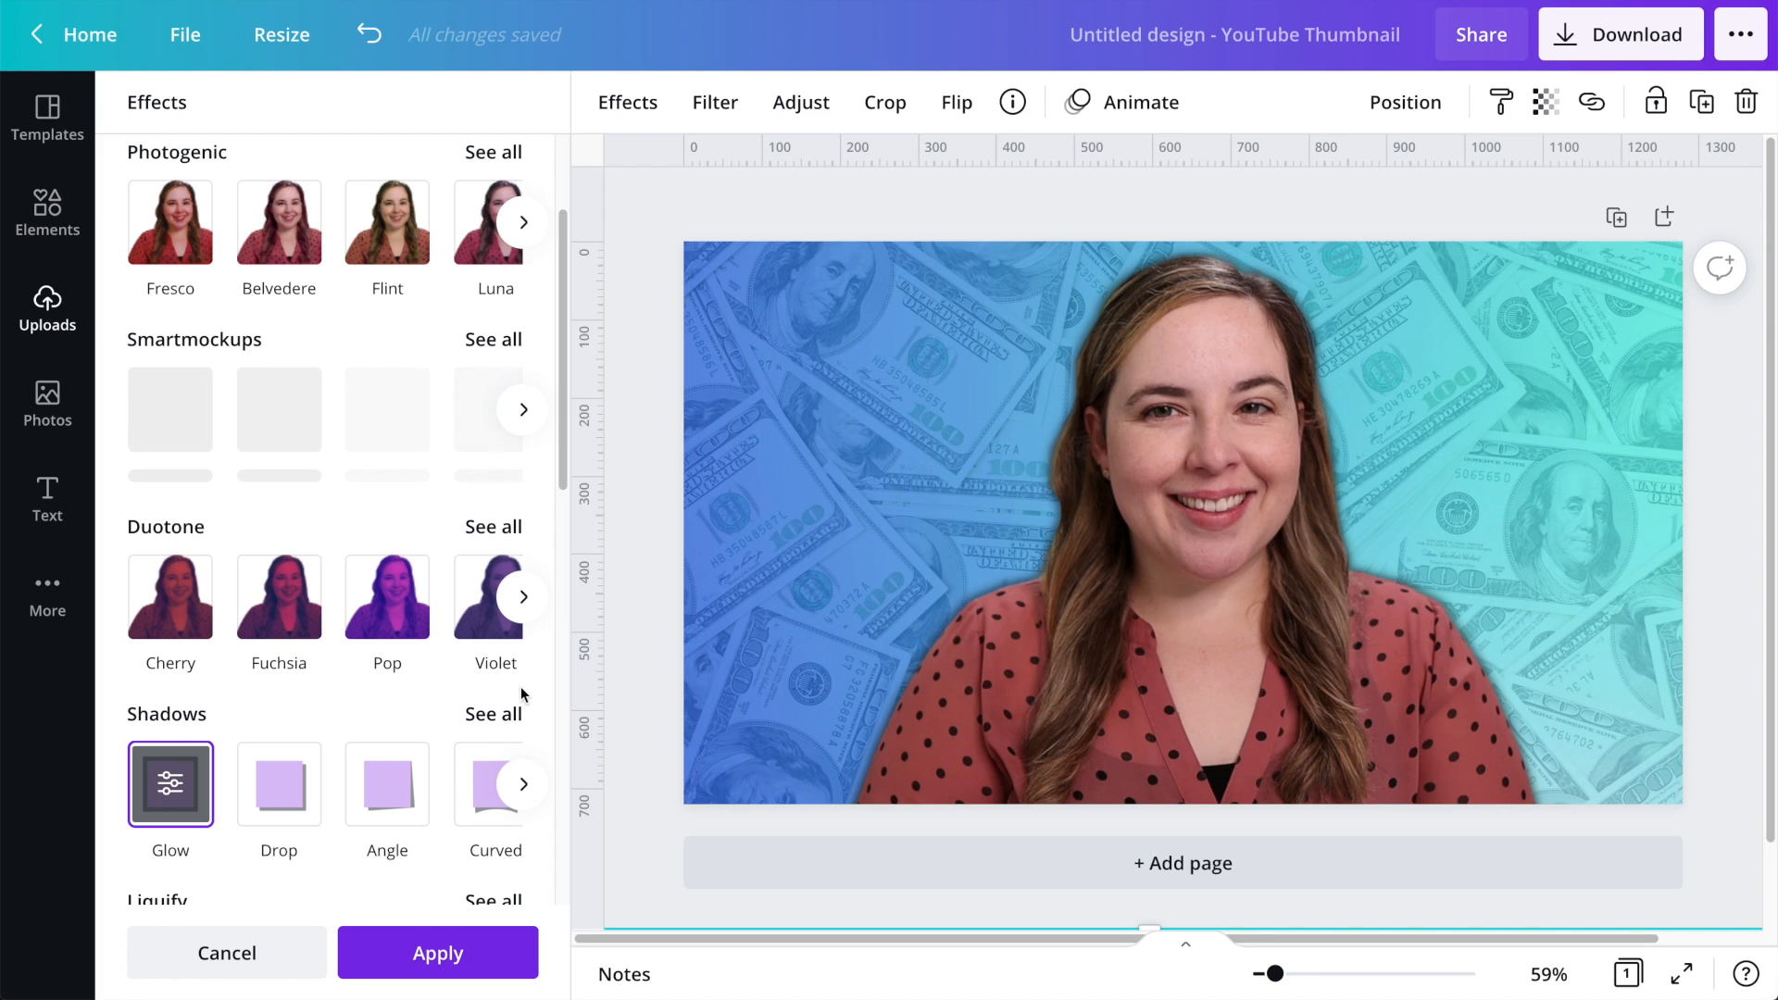
{"action": "left_click", "coordinate": [171, 784]}
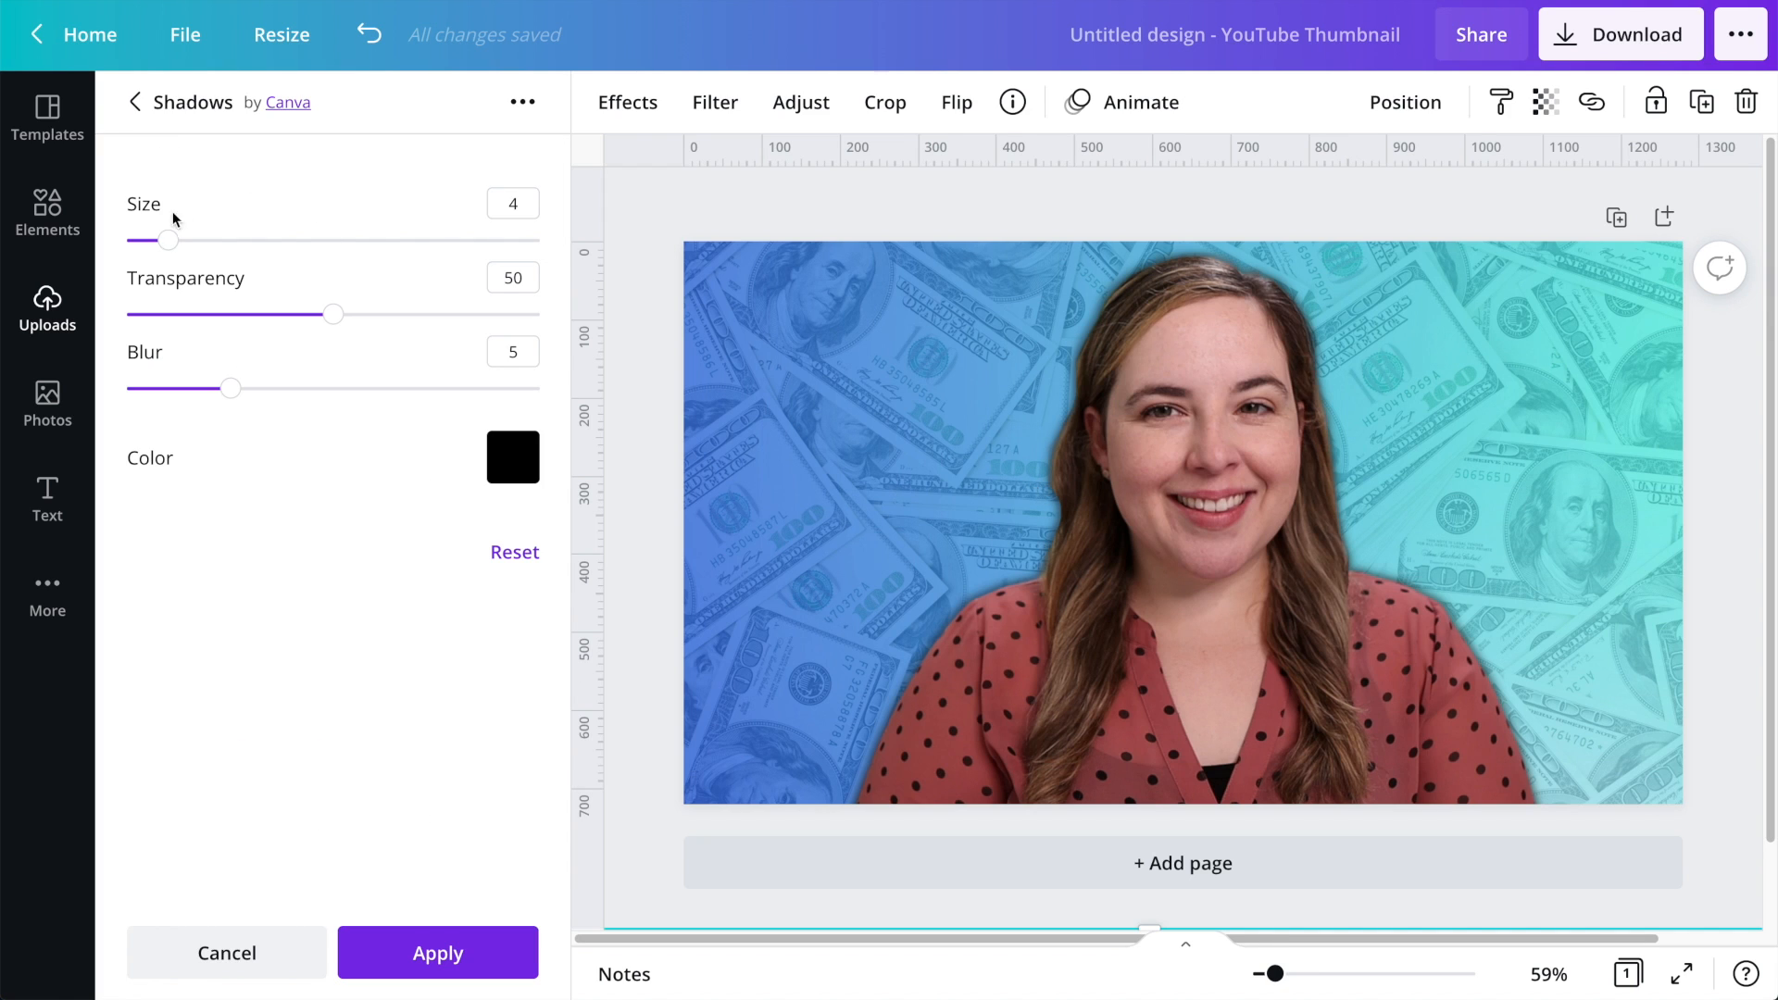
Step: Adjust the glow sliders to size 9 and transparency 100
{"action": "left_click_drag", "start_coordinate": [168, 238], "coordinate": [249, 239]}
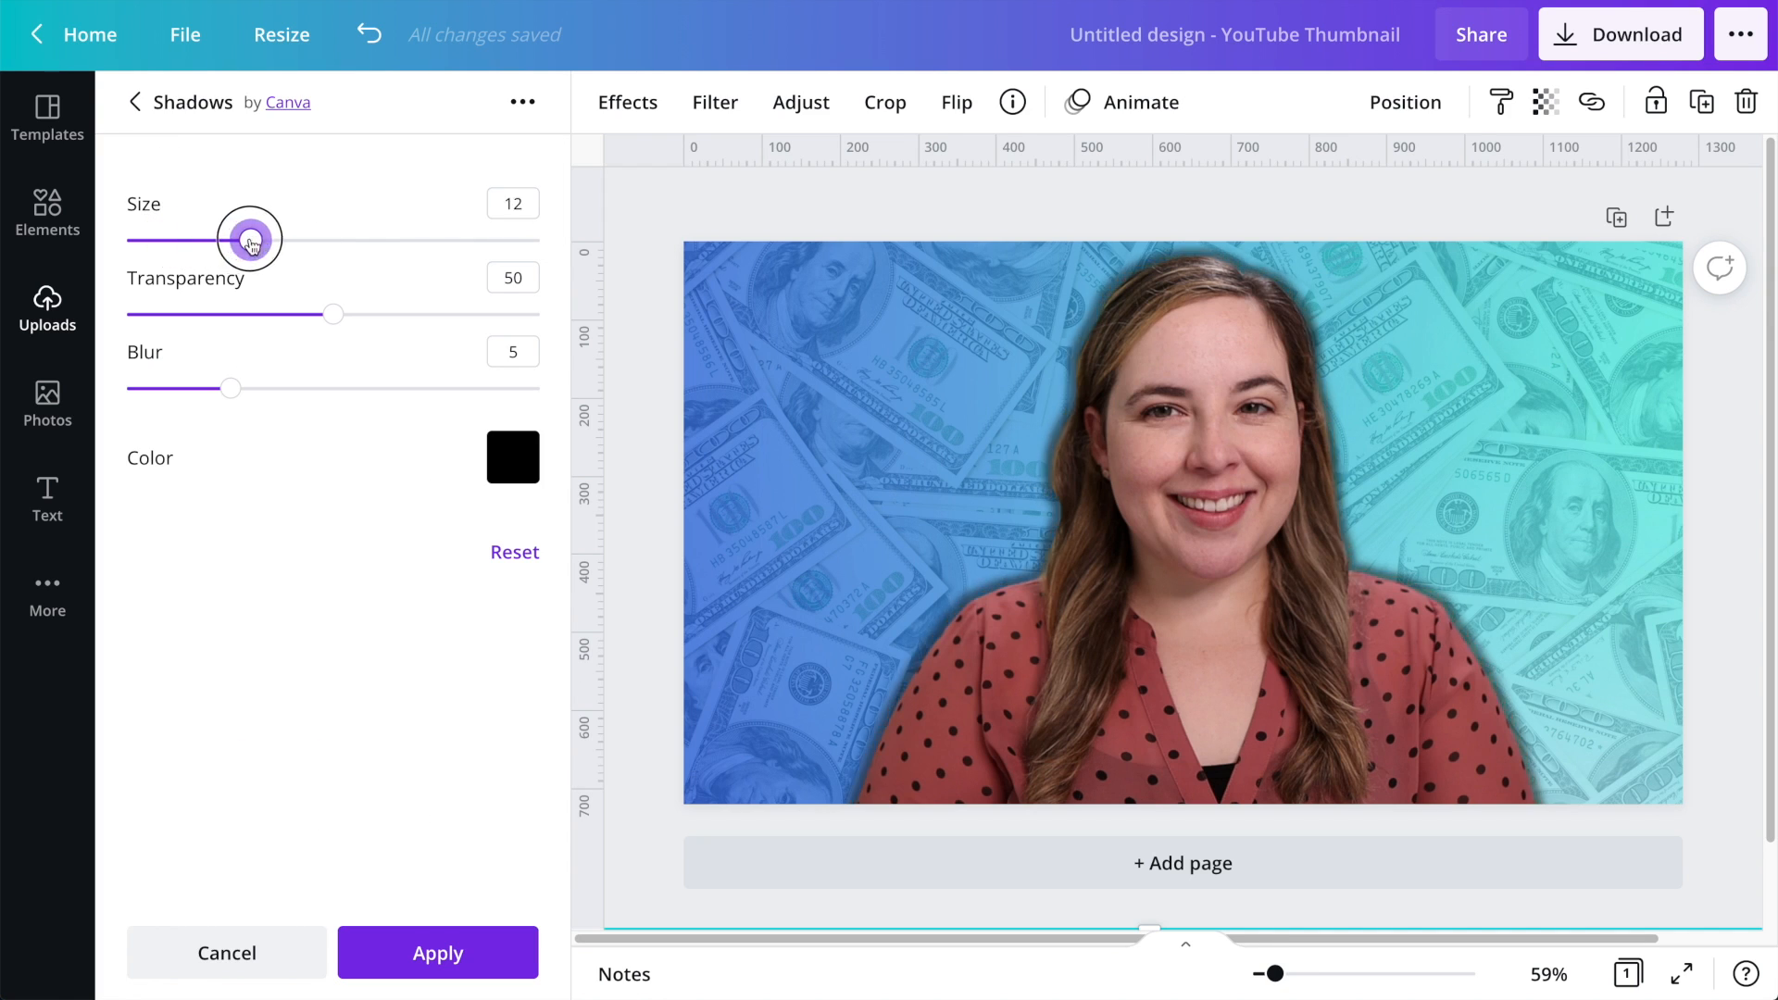
{"action": "left_click_drag", "start_coordinate": [249, 239], "coordinate": [289, 239]}
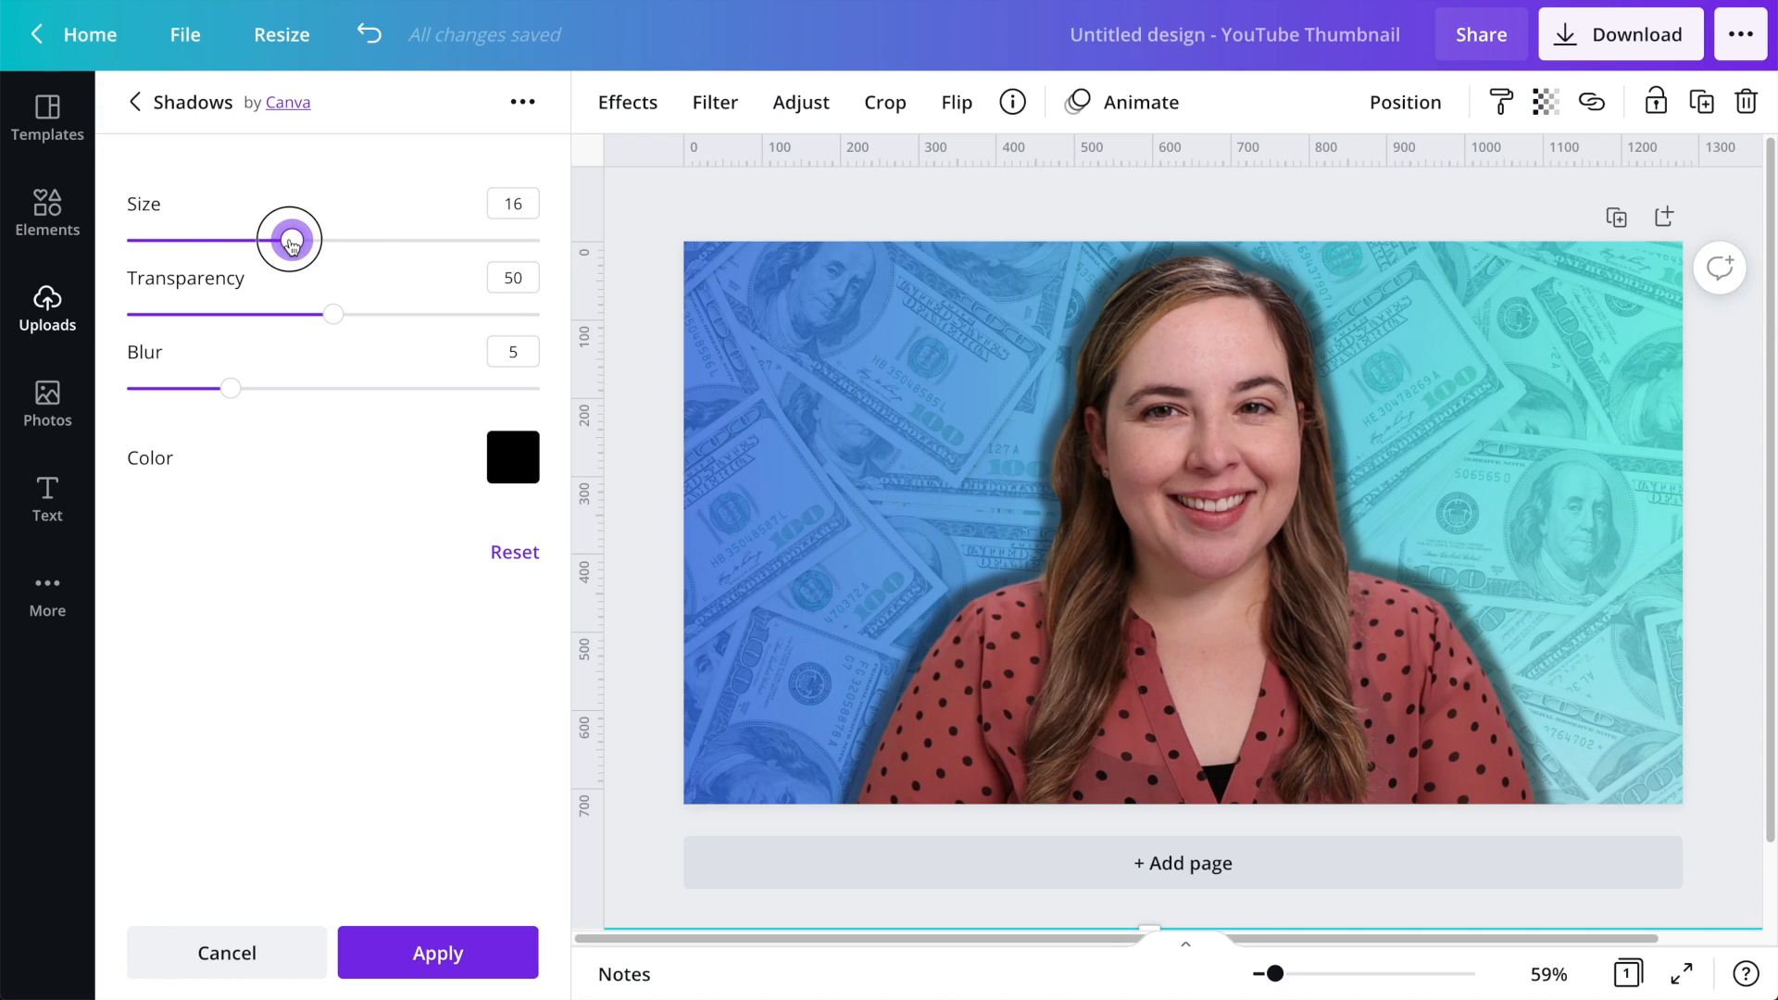
{"action": "left_click_drag", "start_coordinate": [290, 239], "coordinate": [231, 239]}
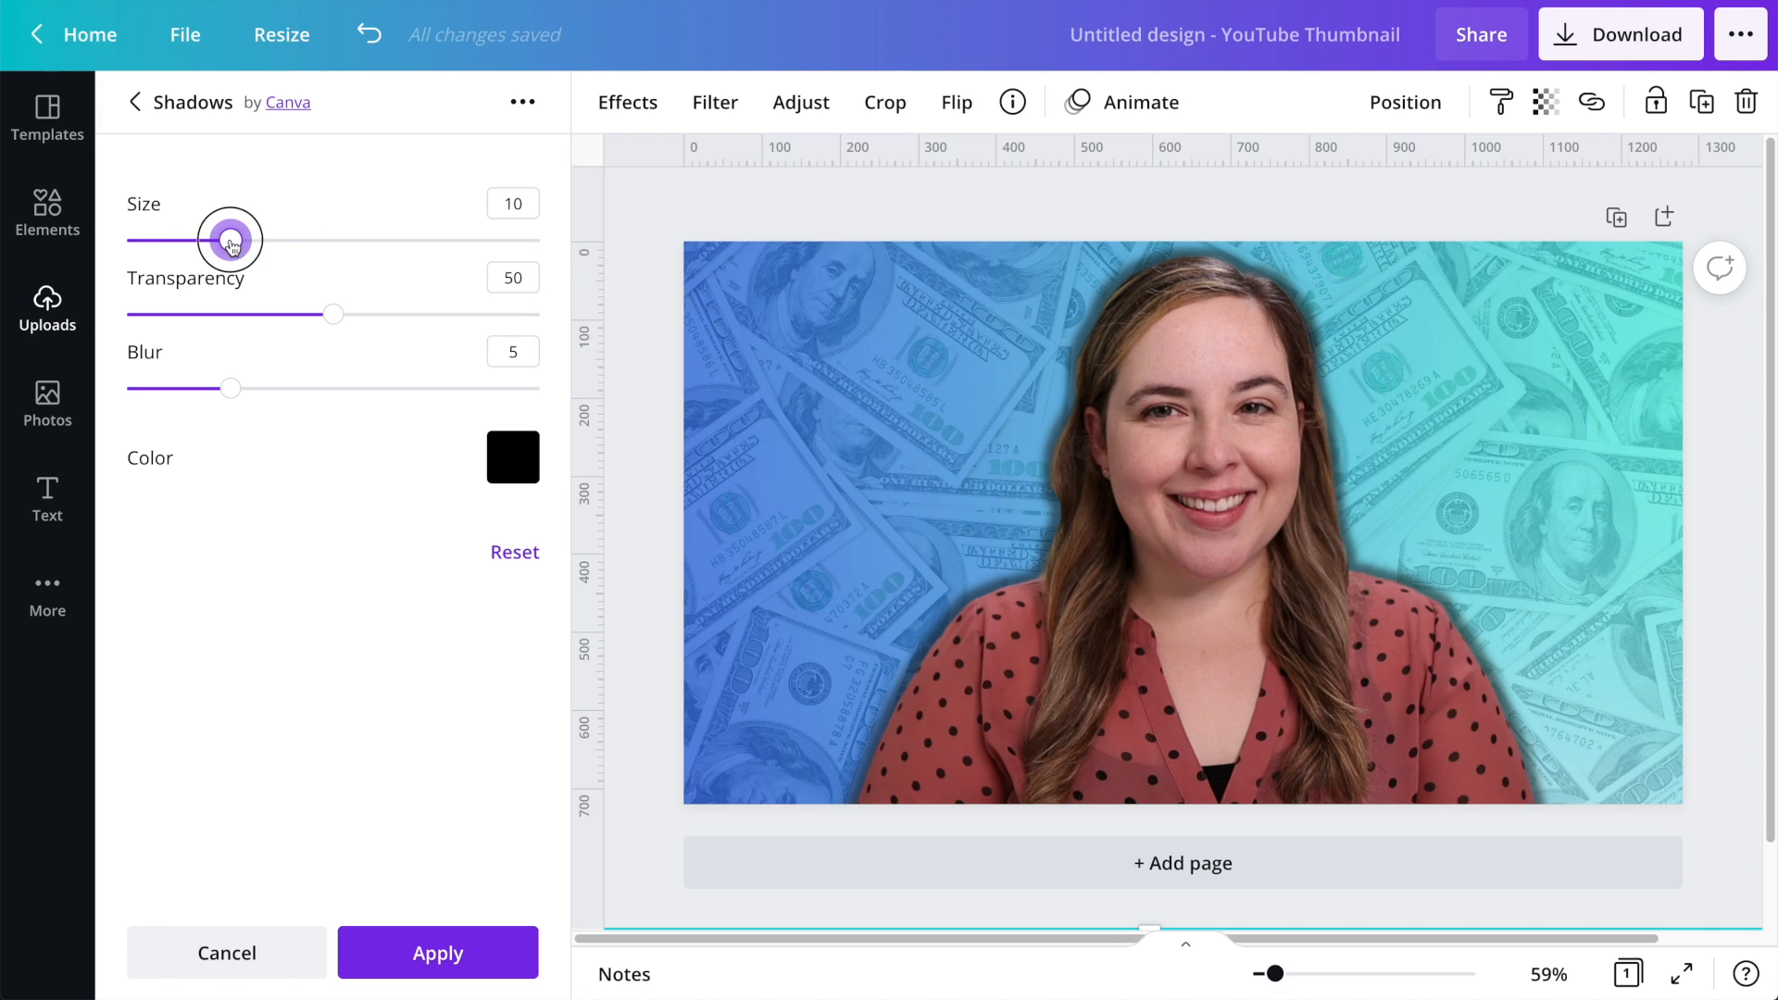
{"action": "left_click_drag", "start_coordinate": [231, 239], "coordinate": [219, 239]}
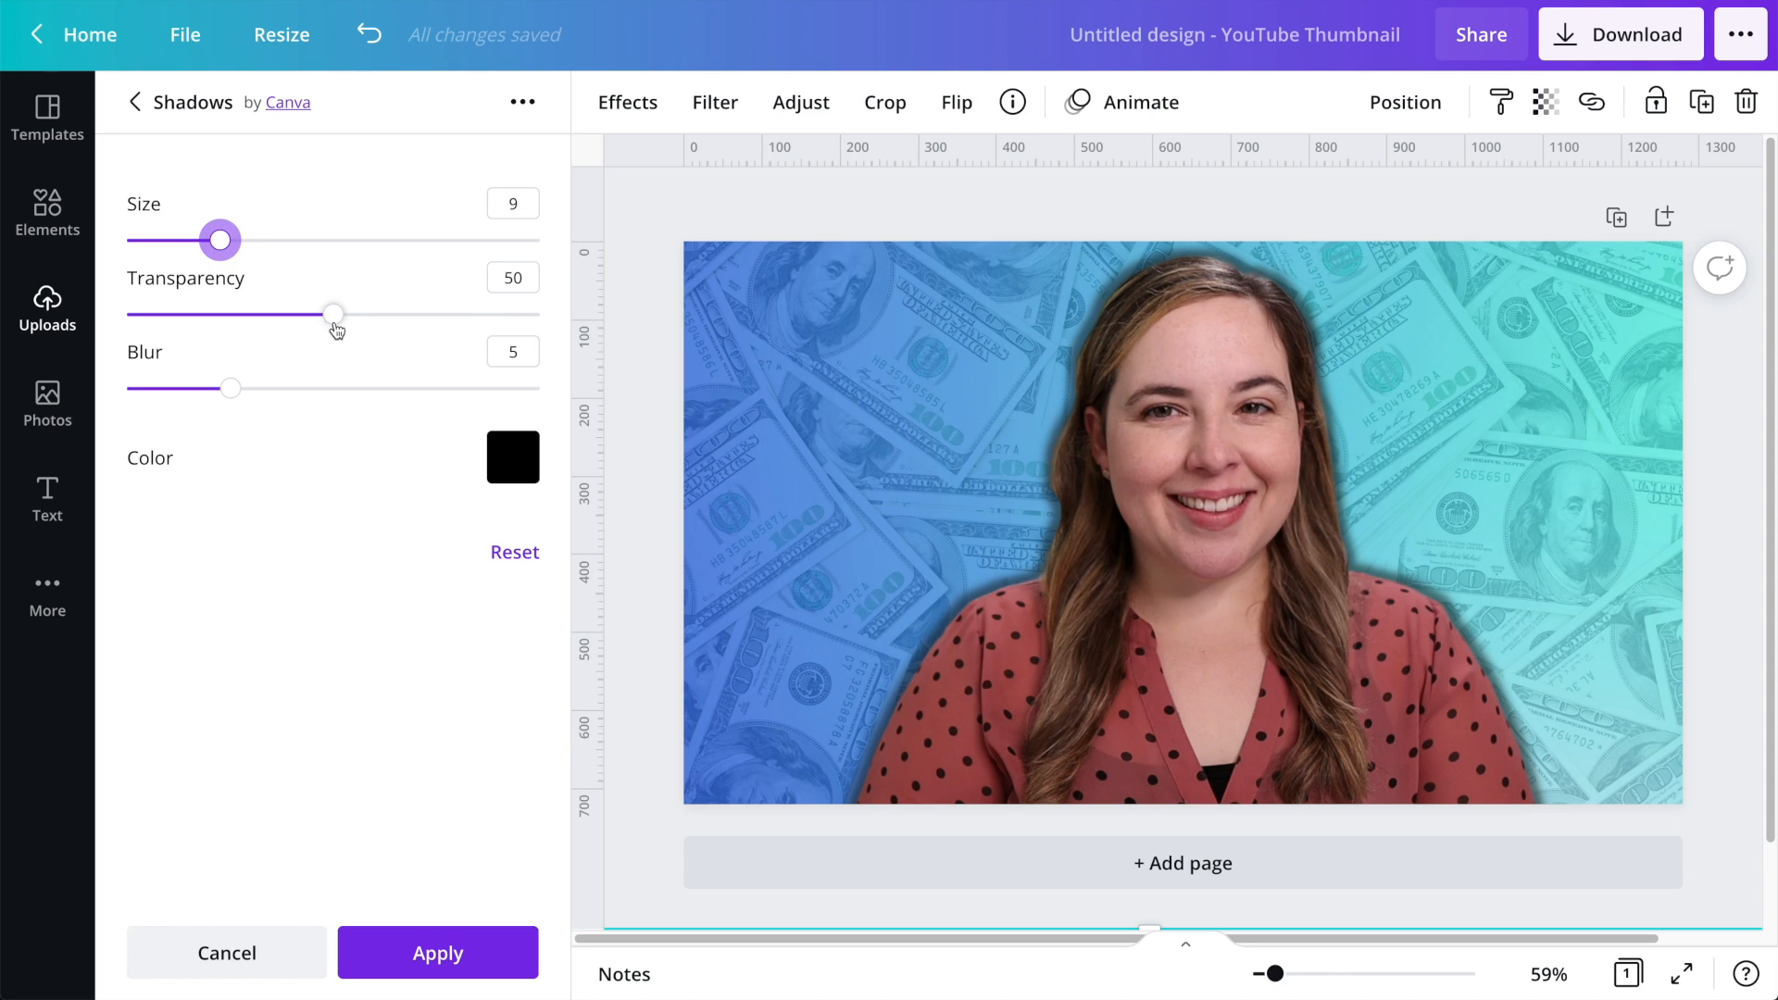
{"action": "left_click_drag", "start_coordinate": [333, 314], "coordinate": [540, 314]}
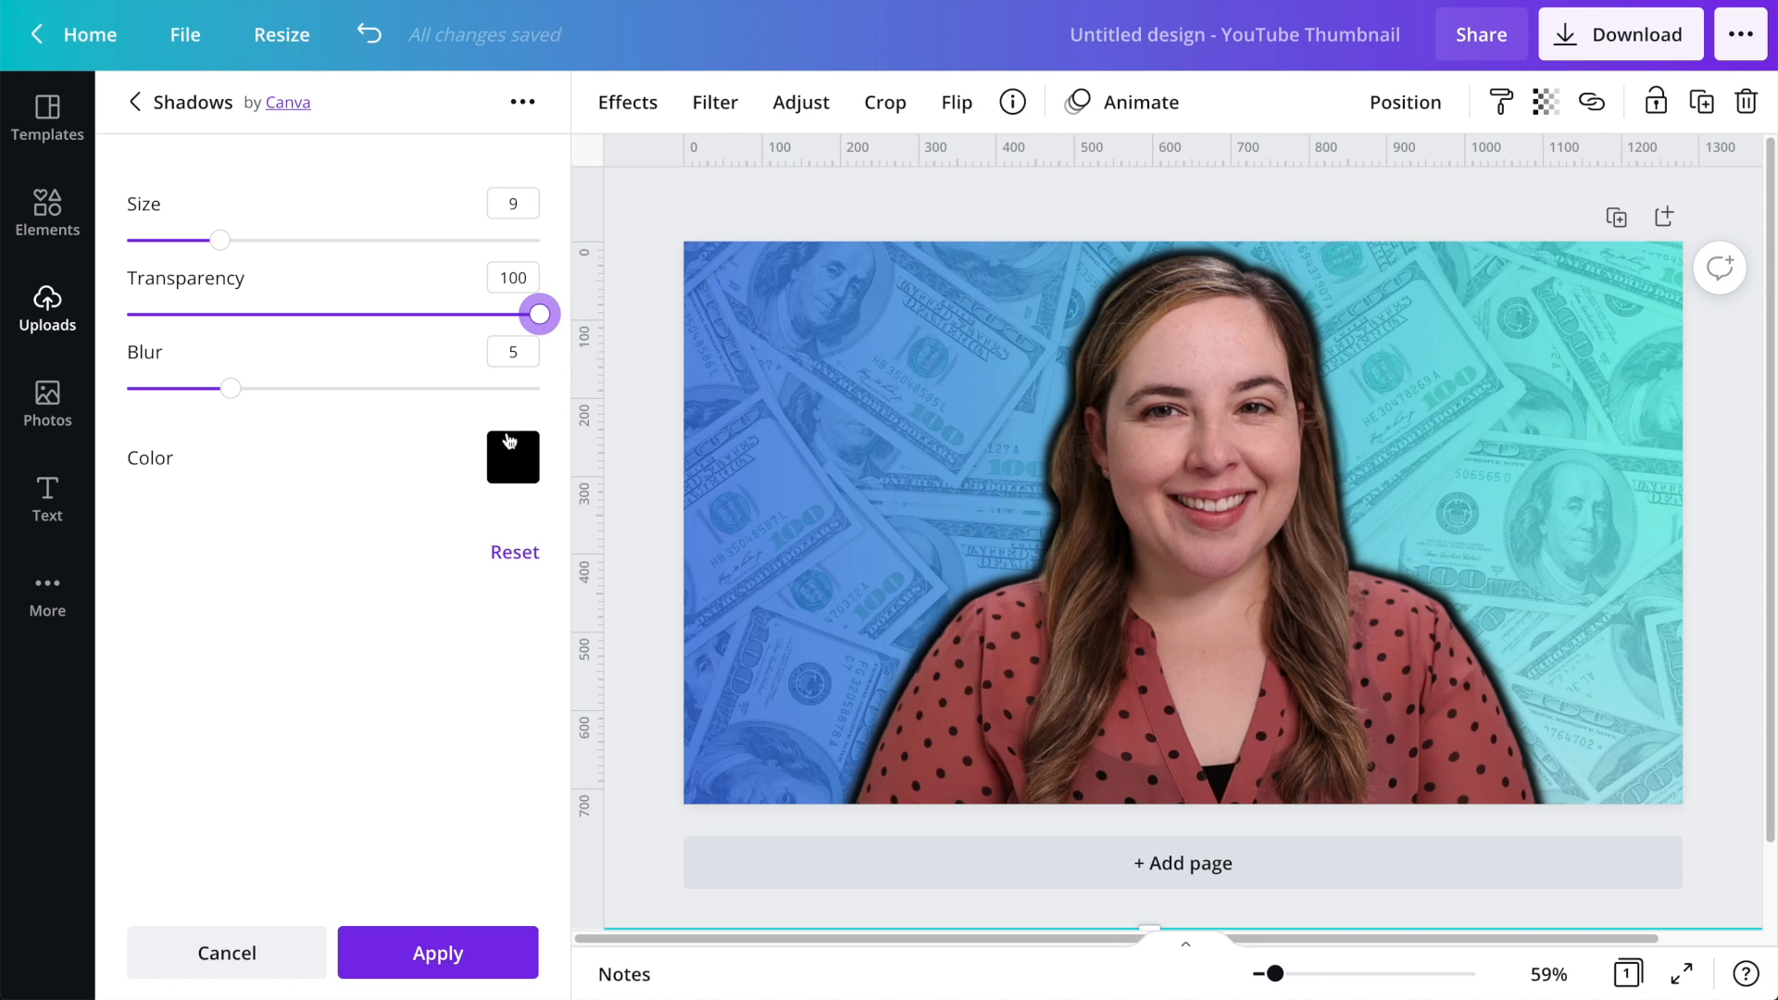
Step: Change the glow colour to white and bring its blur down to 1
{"action": "left_click", "coordinate": [512, 456]}
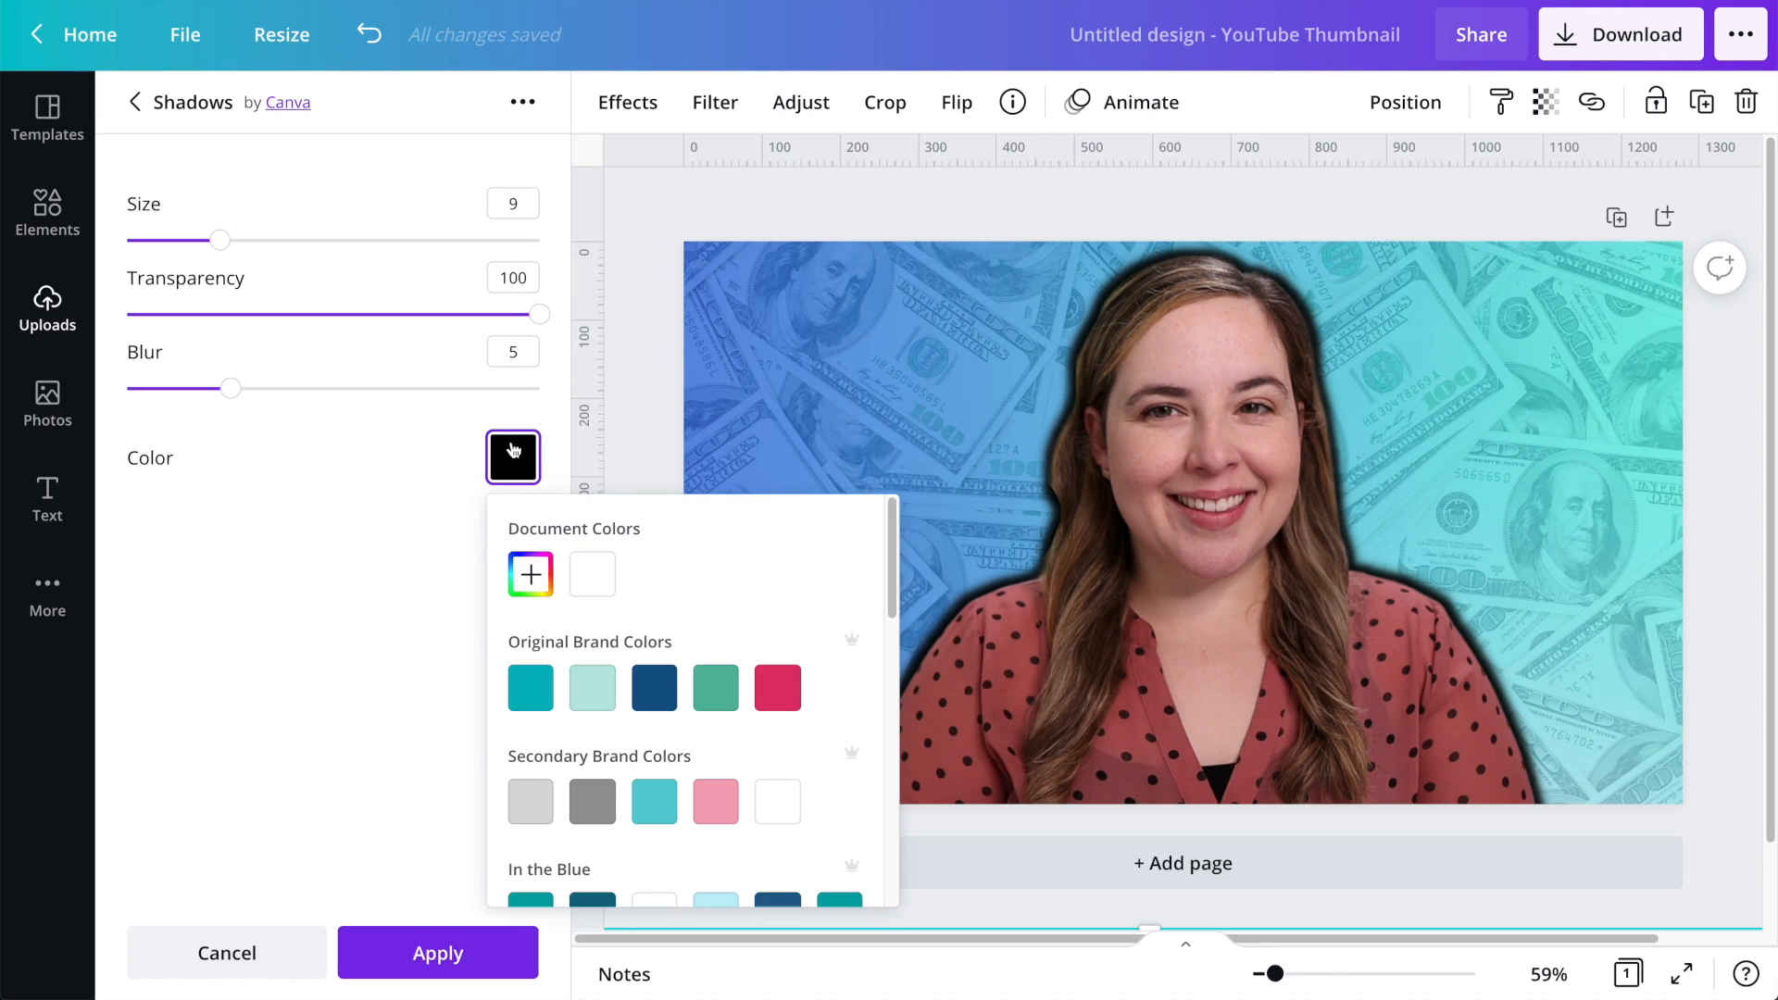
{"action": "left_click", "coordinate": [777, 802]}
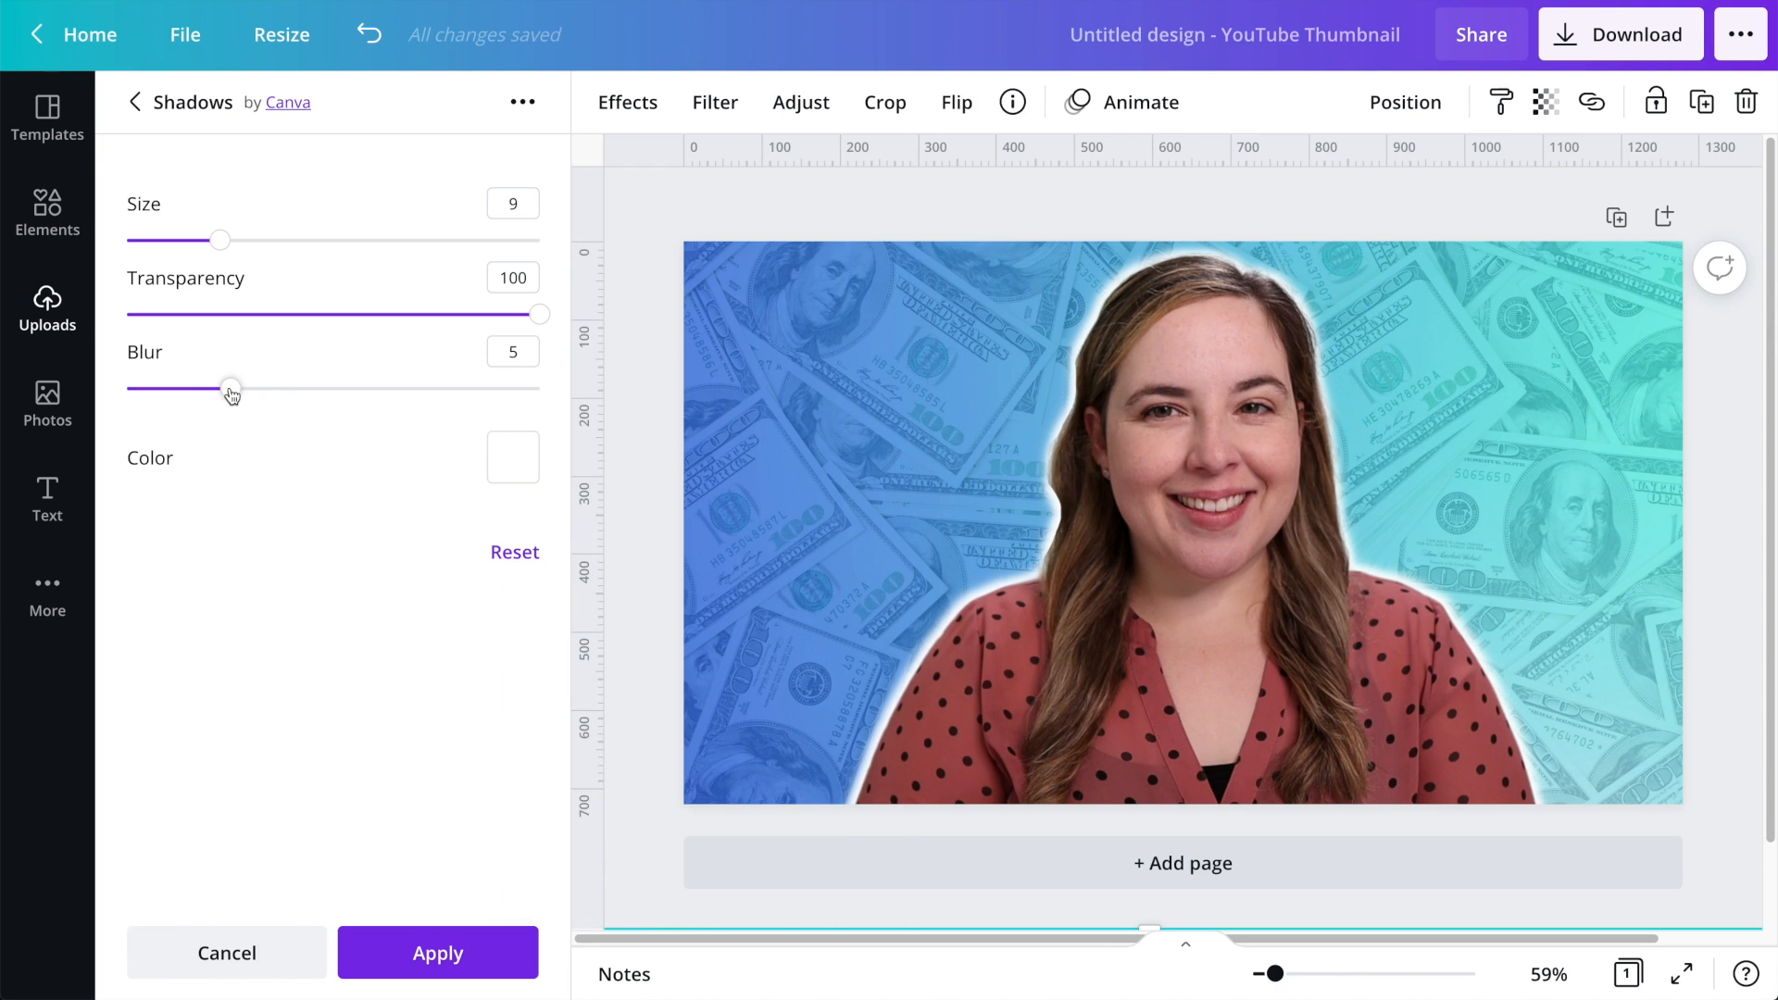
{"action": "left_click_drag", "start_coordinate": [232, 390], "coordinate": [300, 390]}
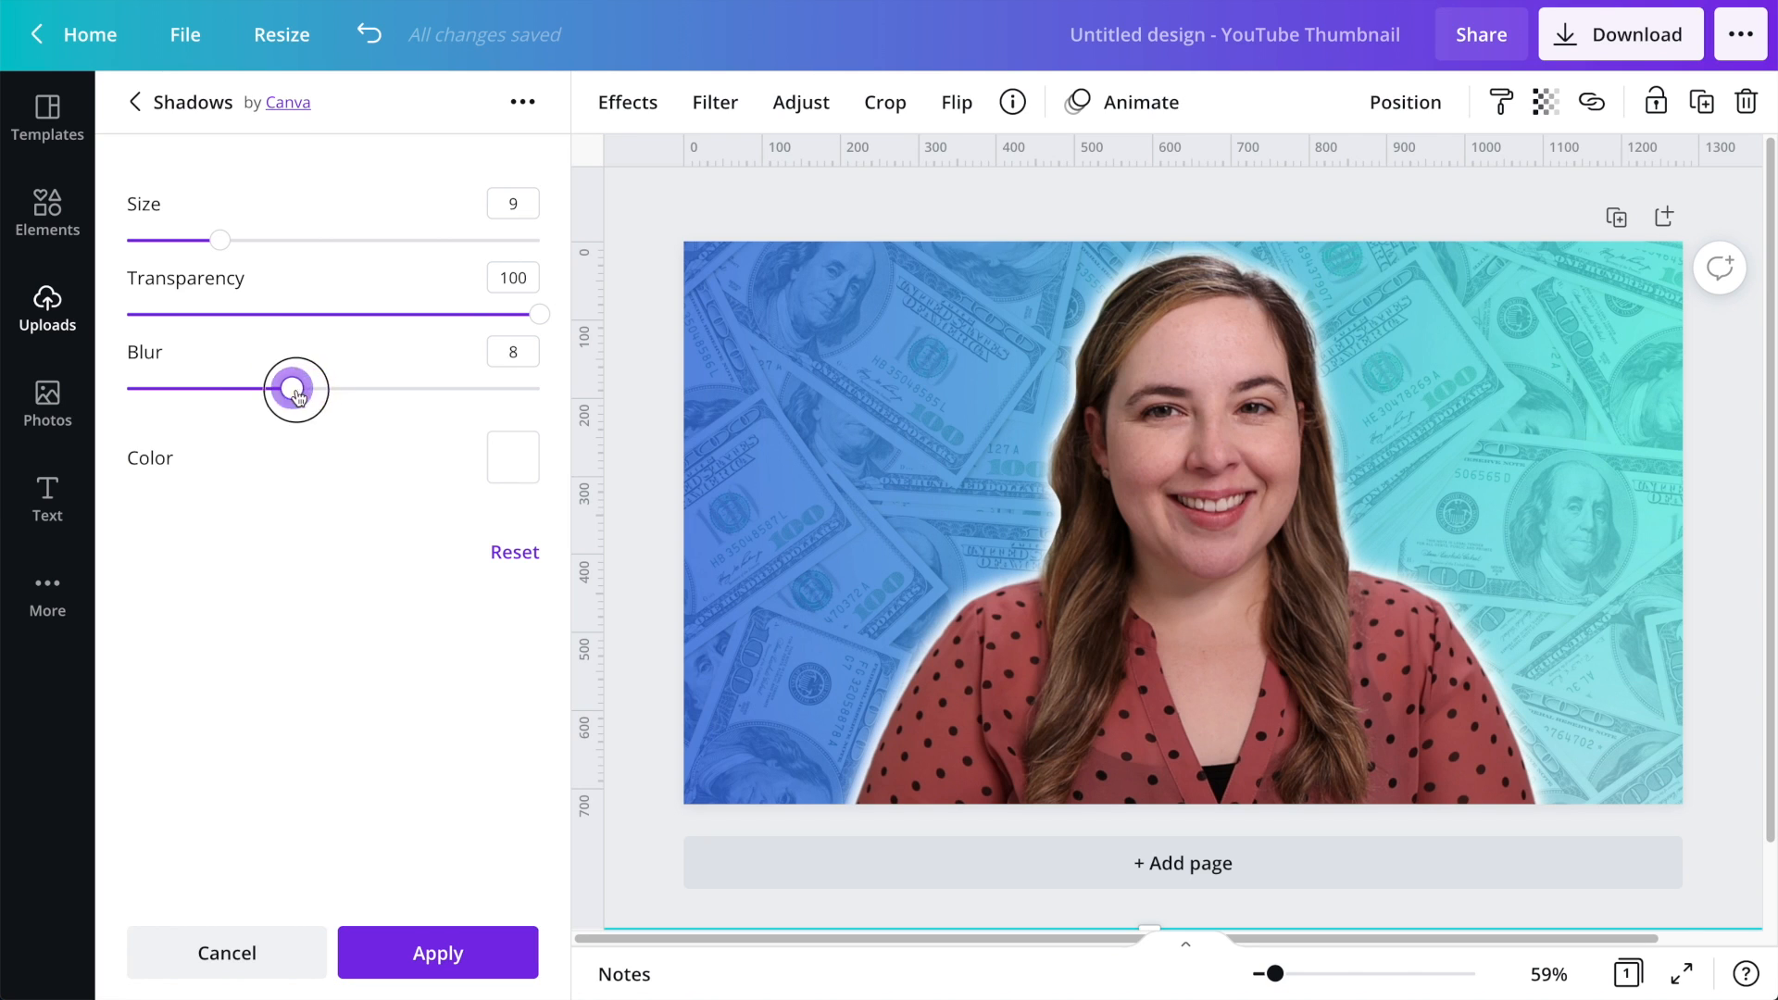
{"action": "left_click_drag", "start_coordinate": [295, 390], "coordinate": [171, 390]}
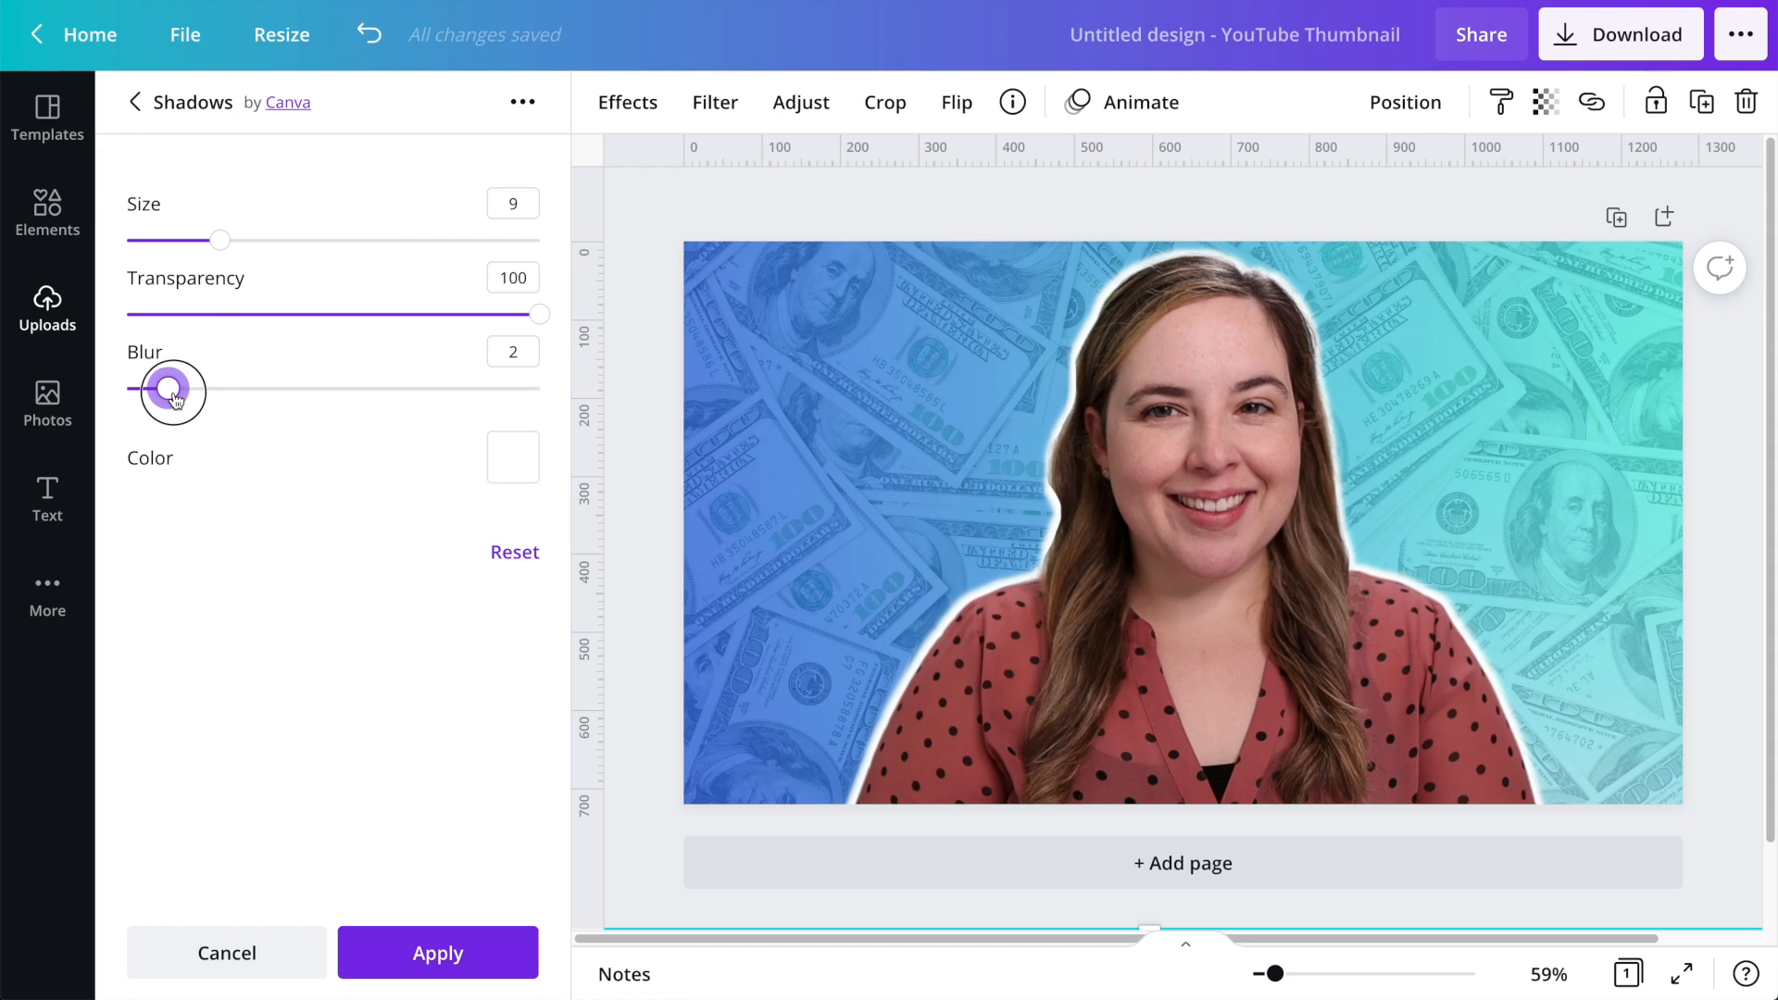
{"action": "left_click_drag", "start_coordinate": [172, 393], "coordinate": [147, 388]}
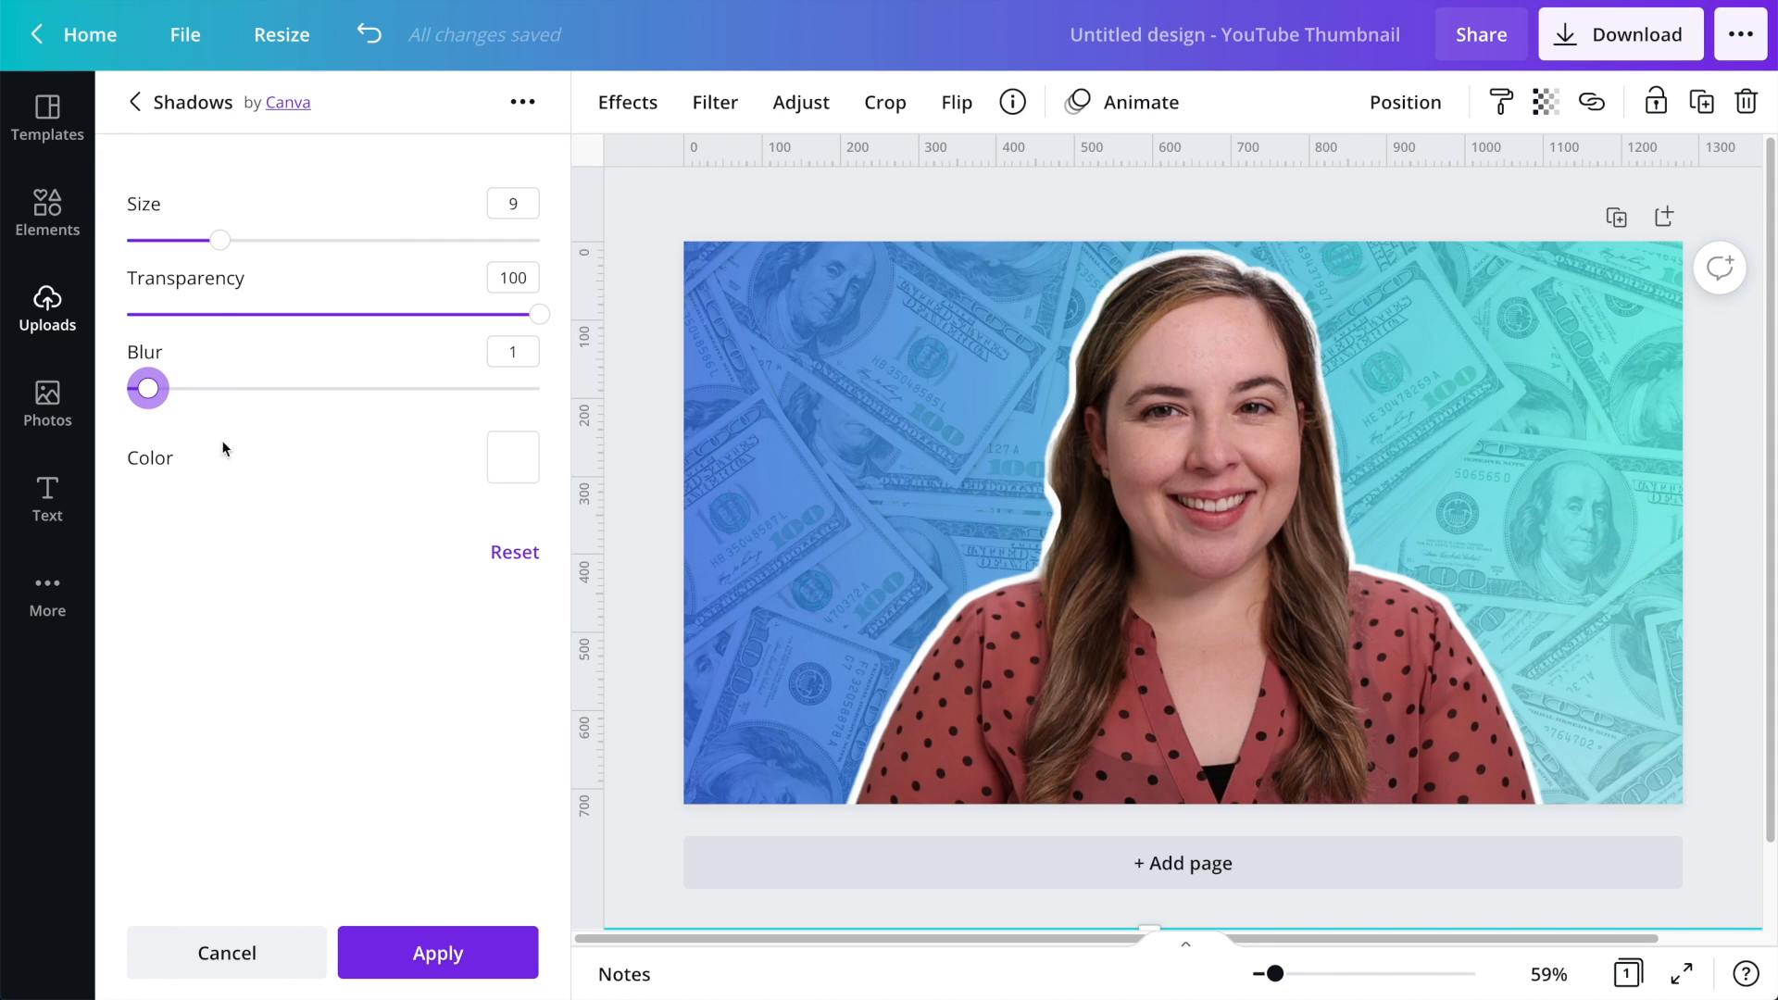
{"action": "mouse_move", "coordinate": [476, 962]}
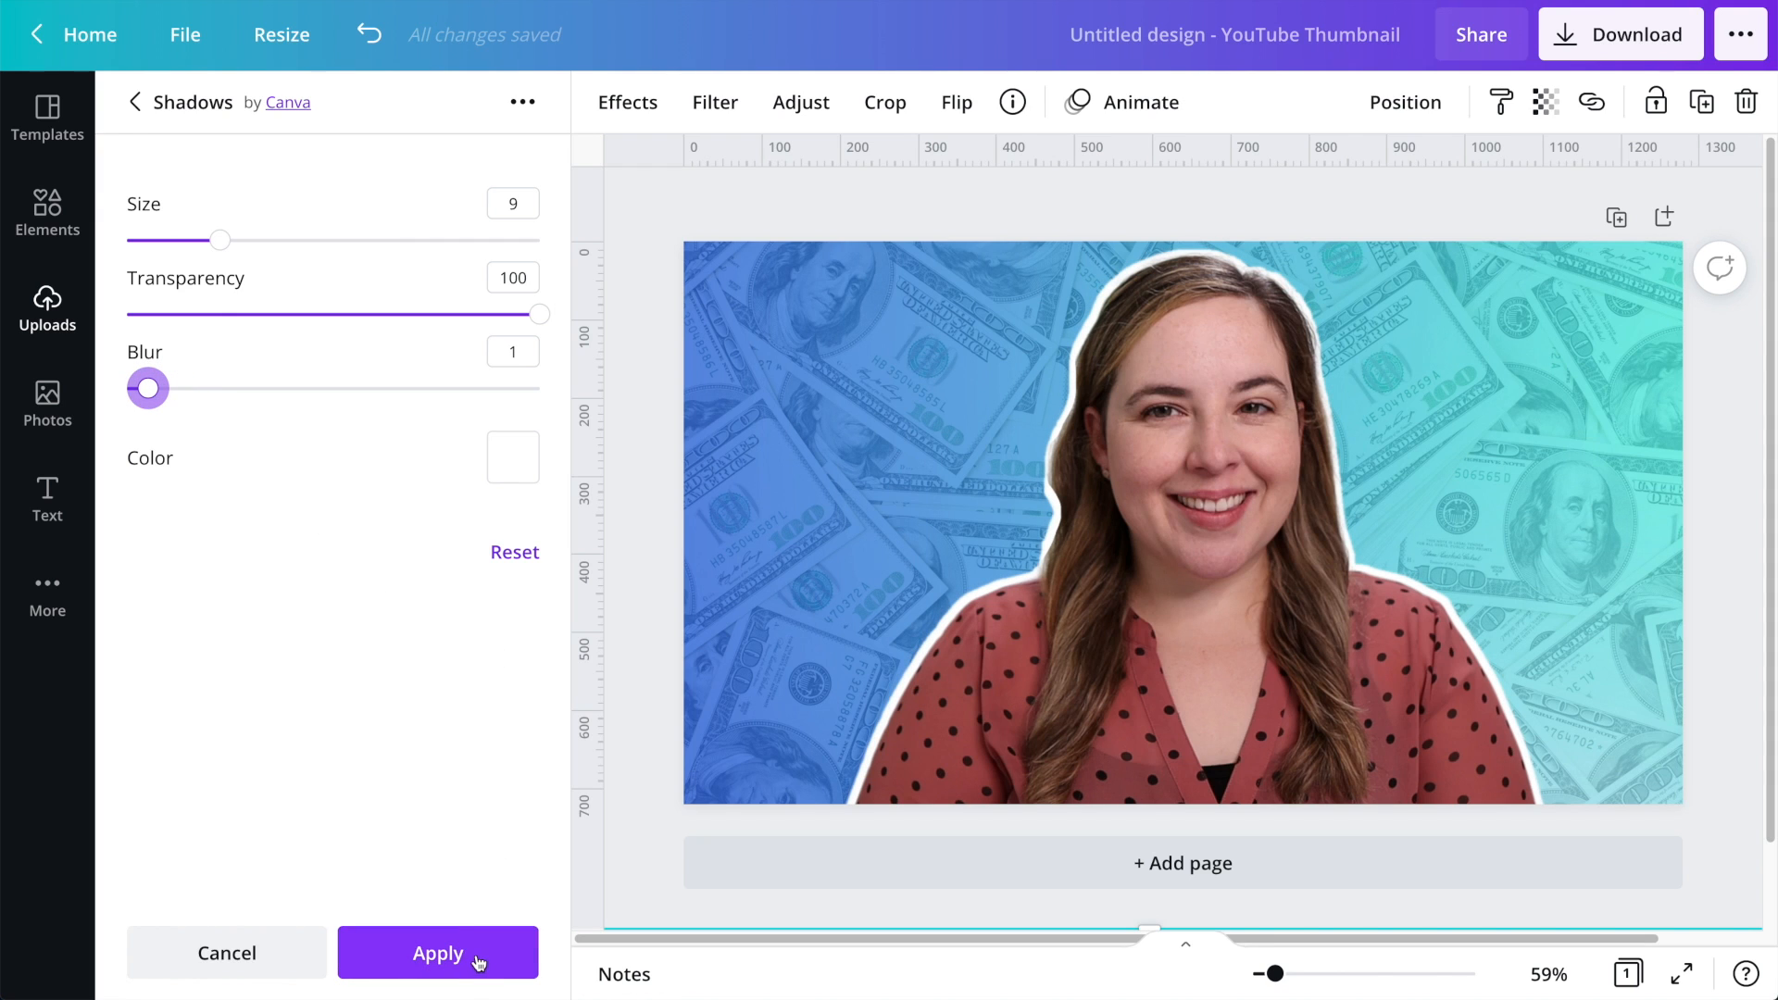
Step: Apply the white outline and drag the cutout's corner to enlarge it slightly
{"action": "left_click", "coordinate": [134, 101]}
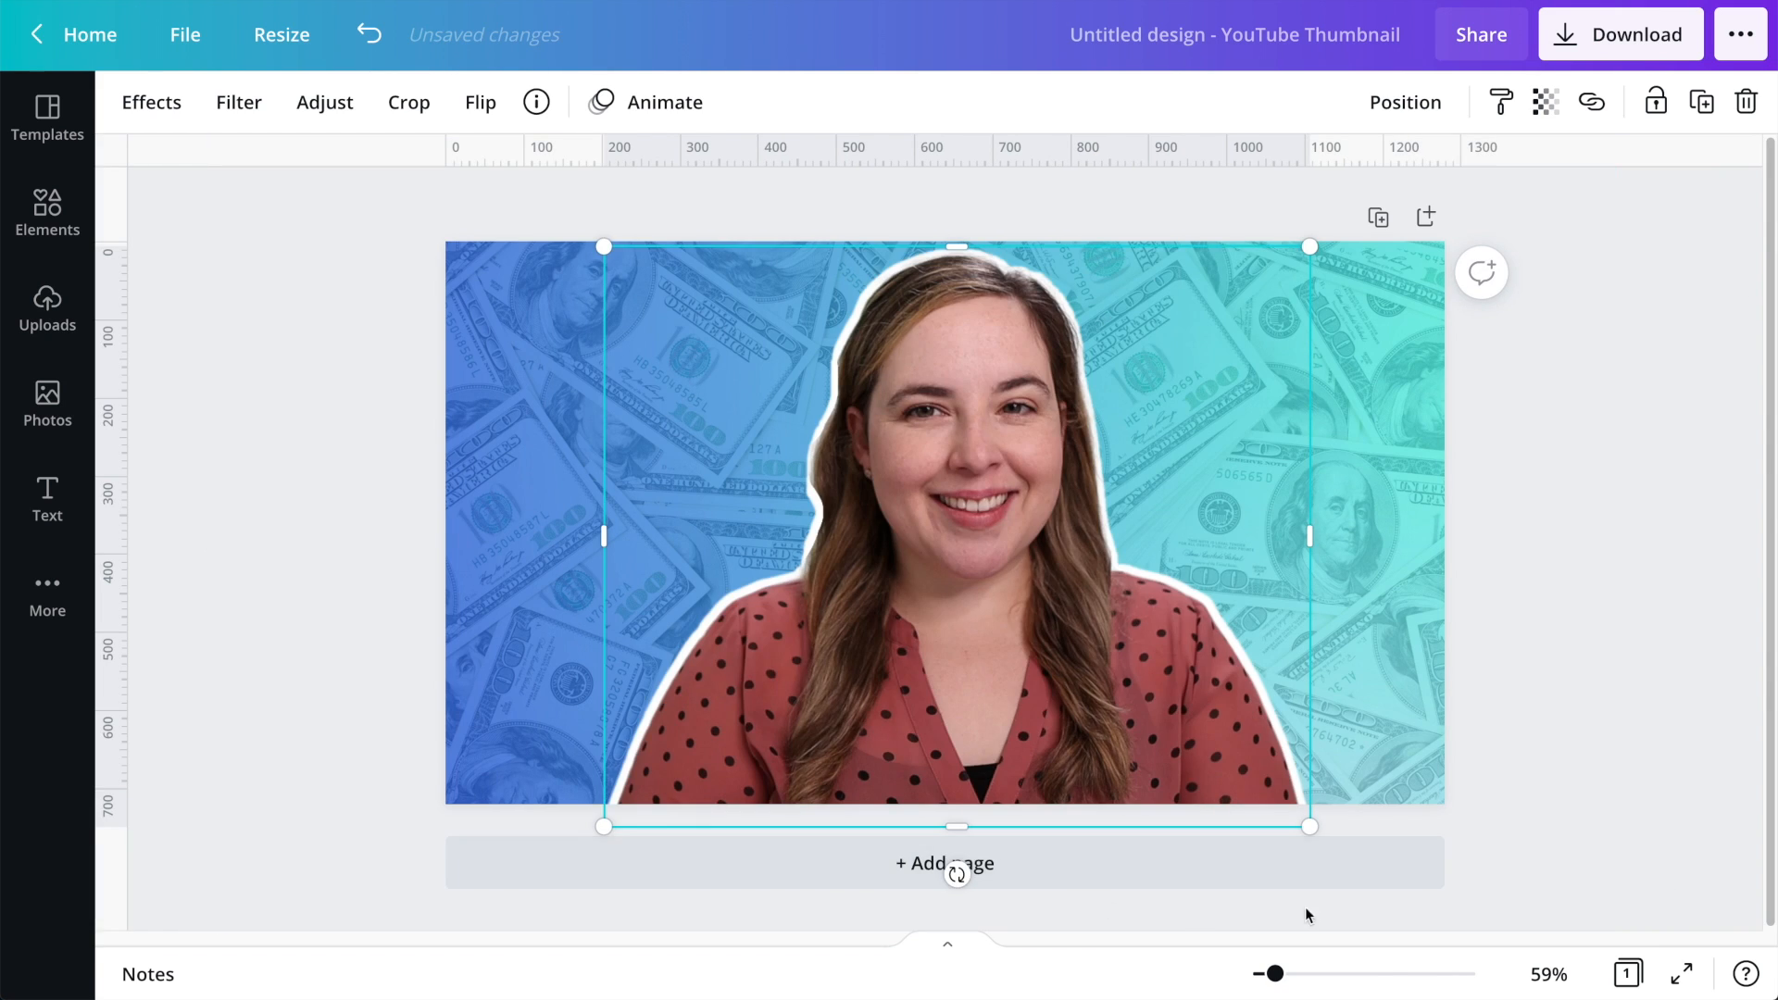
{"action": "left_click_drag", "start_coordinate": [1310, 826], "coordinate": [1342, 845]}
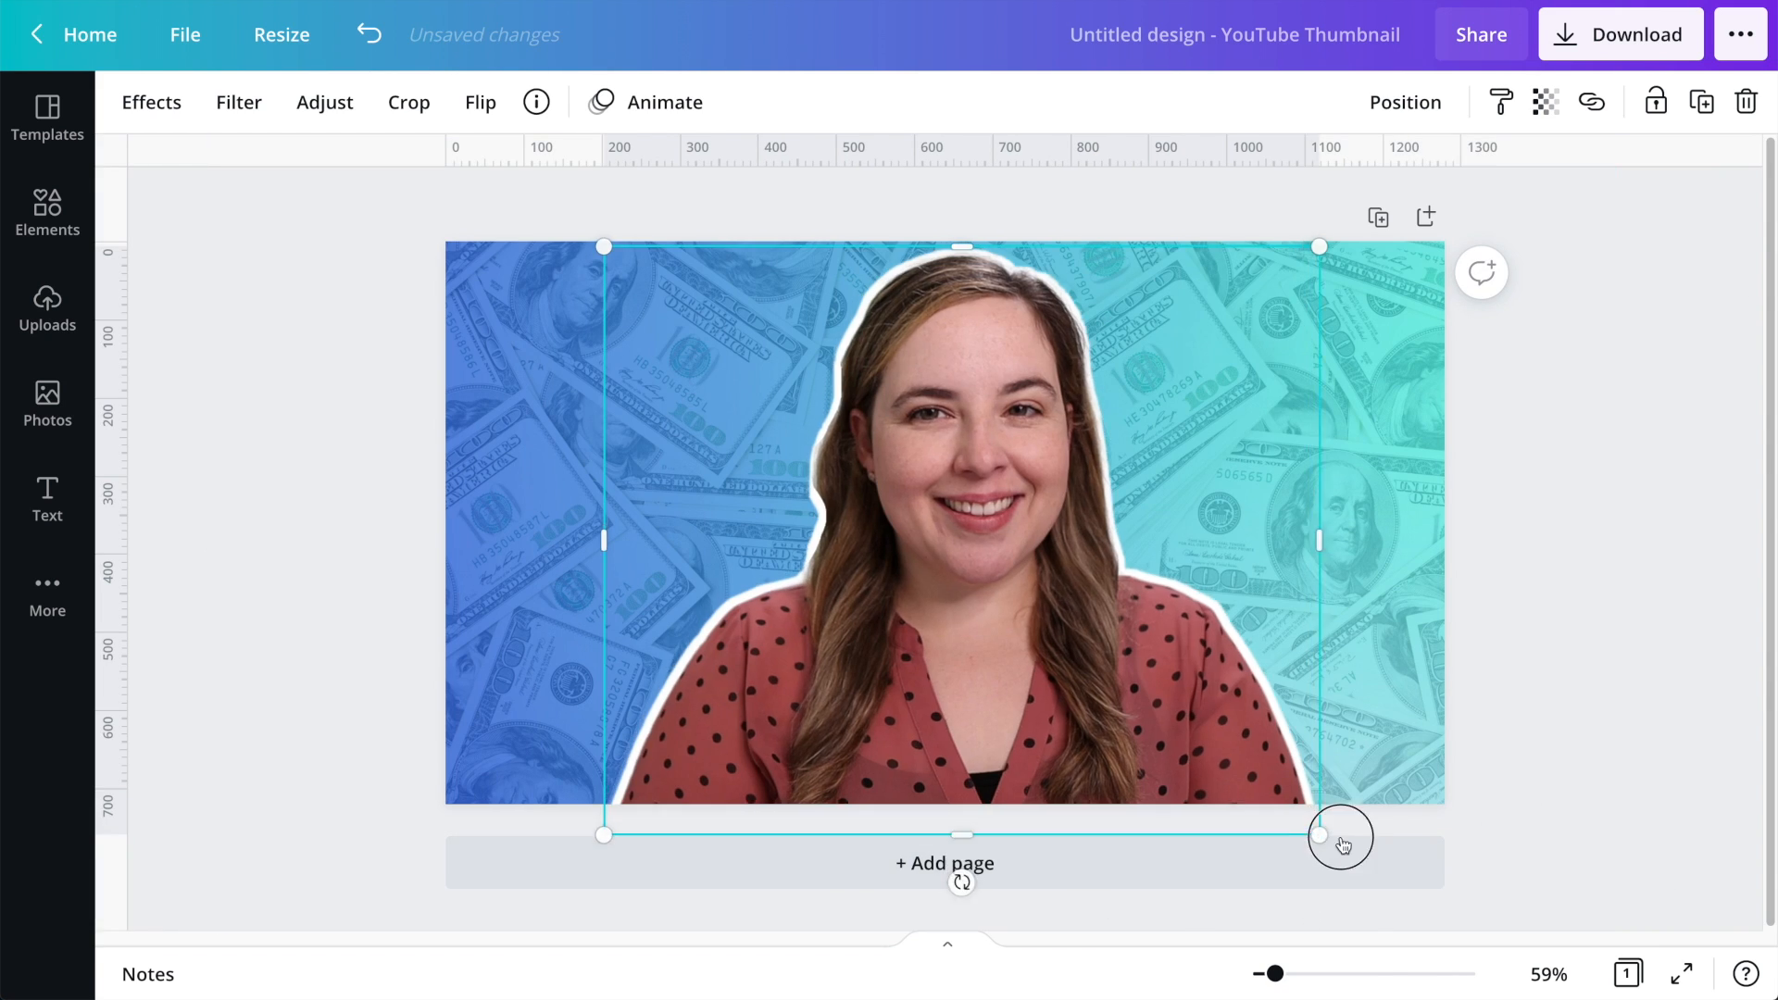